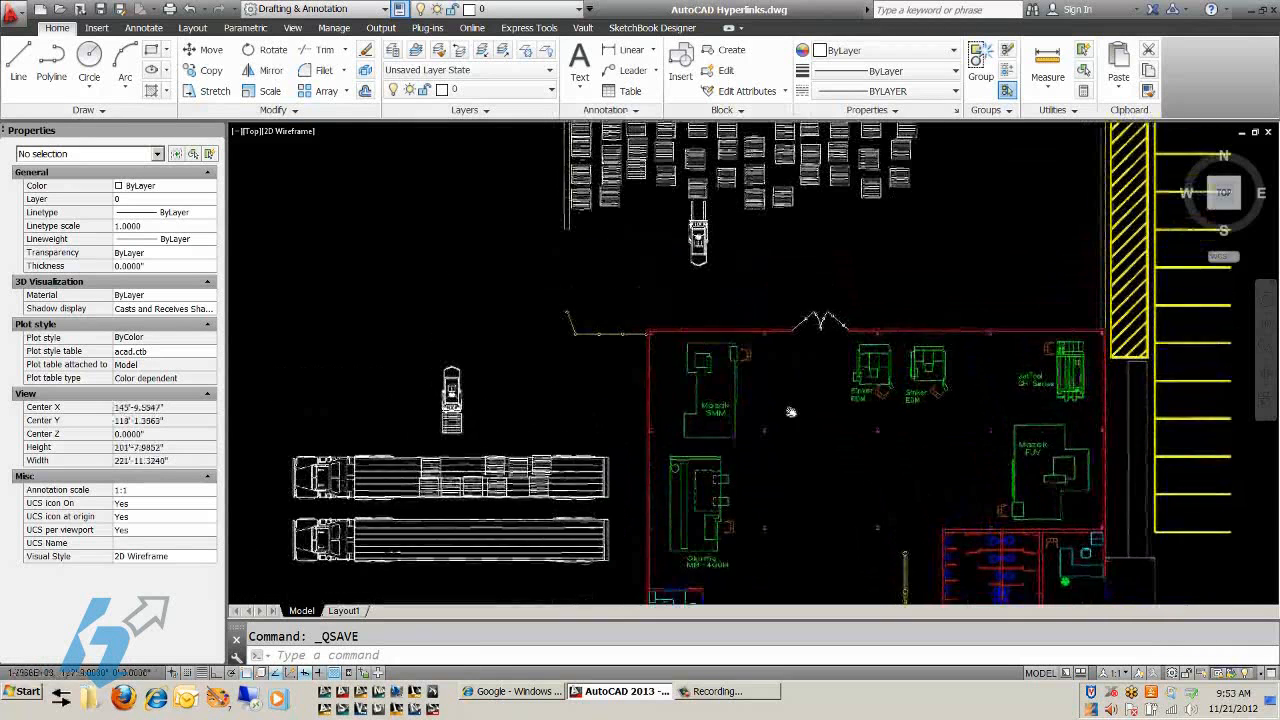
# Select a wall line, then zoom in on the machine blocks such as the Okuma MB-400H
pyautogui.click(785, 334)
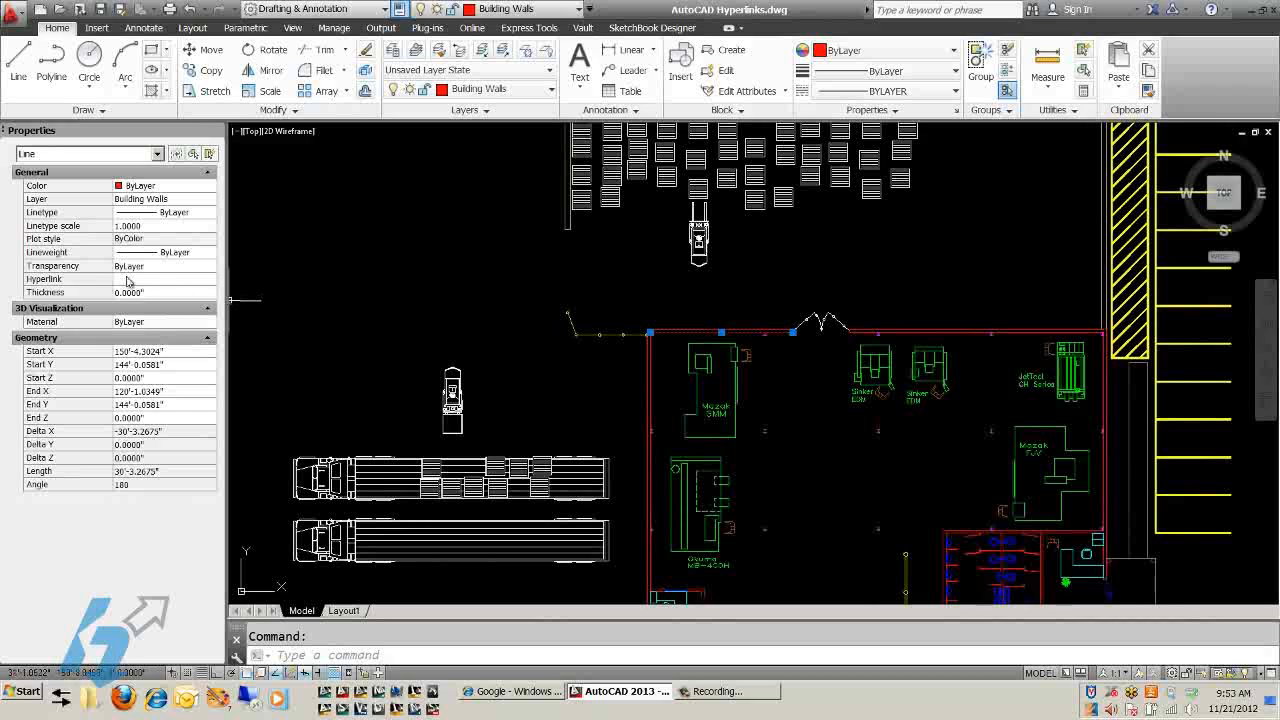
pyautogui.moveTo(810, 378)
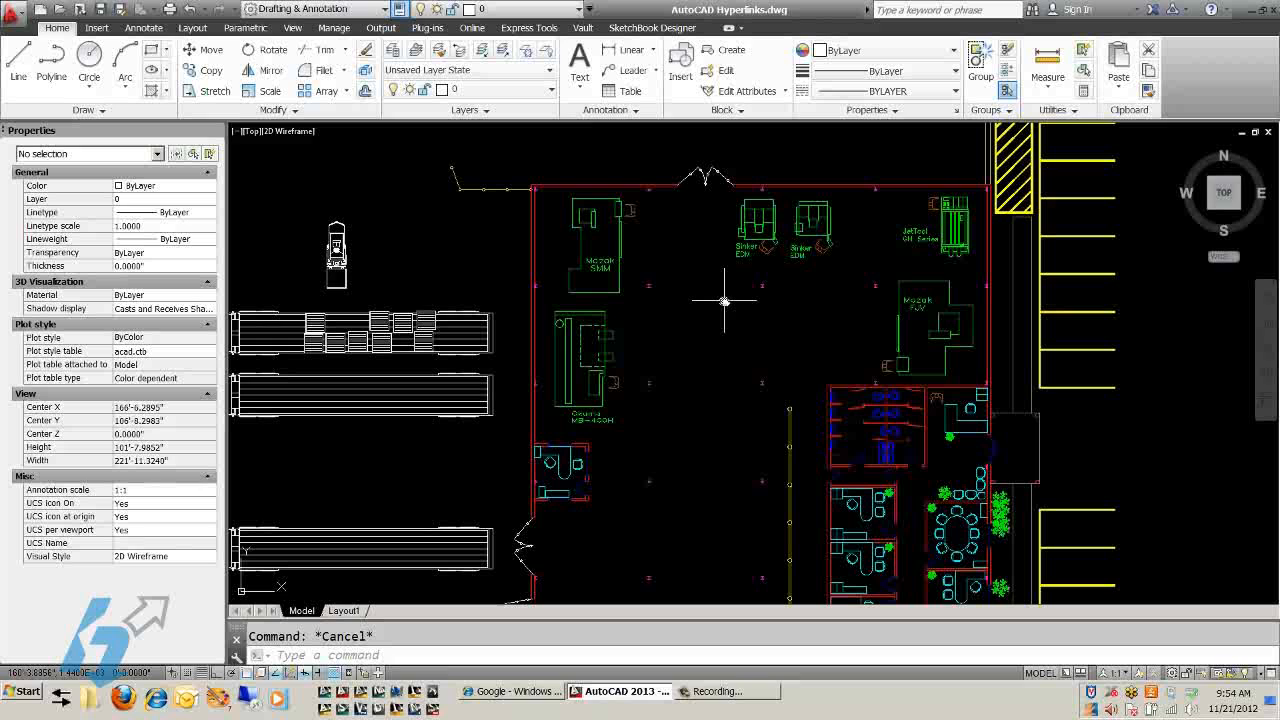
pyautogui.scroll(3)
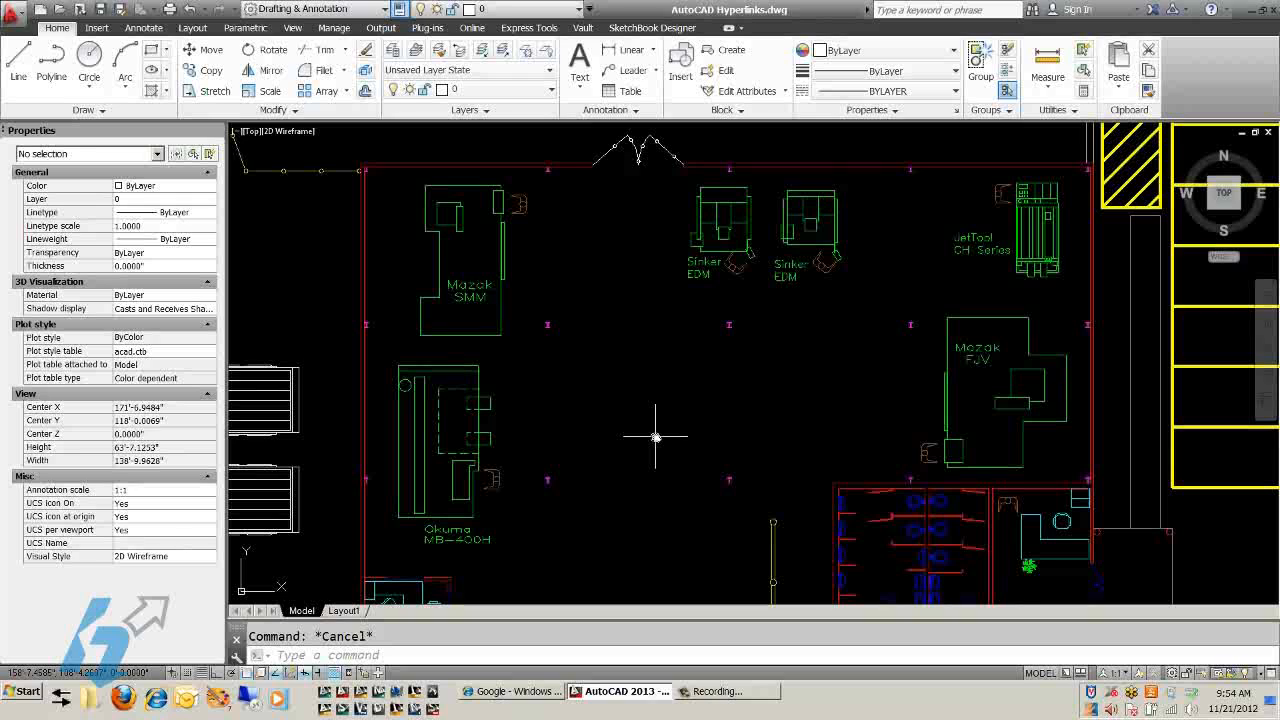
pyautogui.moveTo(623, 450)
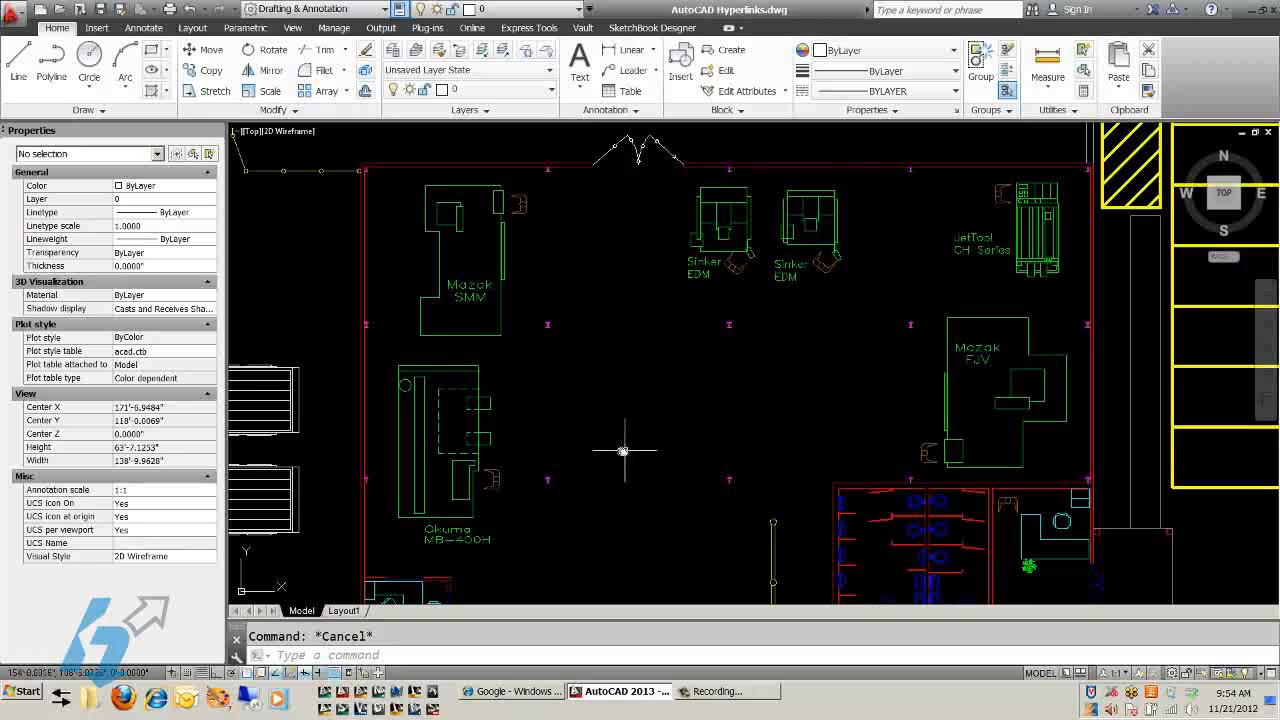
pyautogui.moveTo(483, 450)
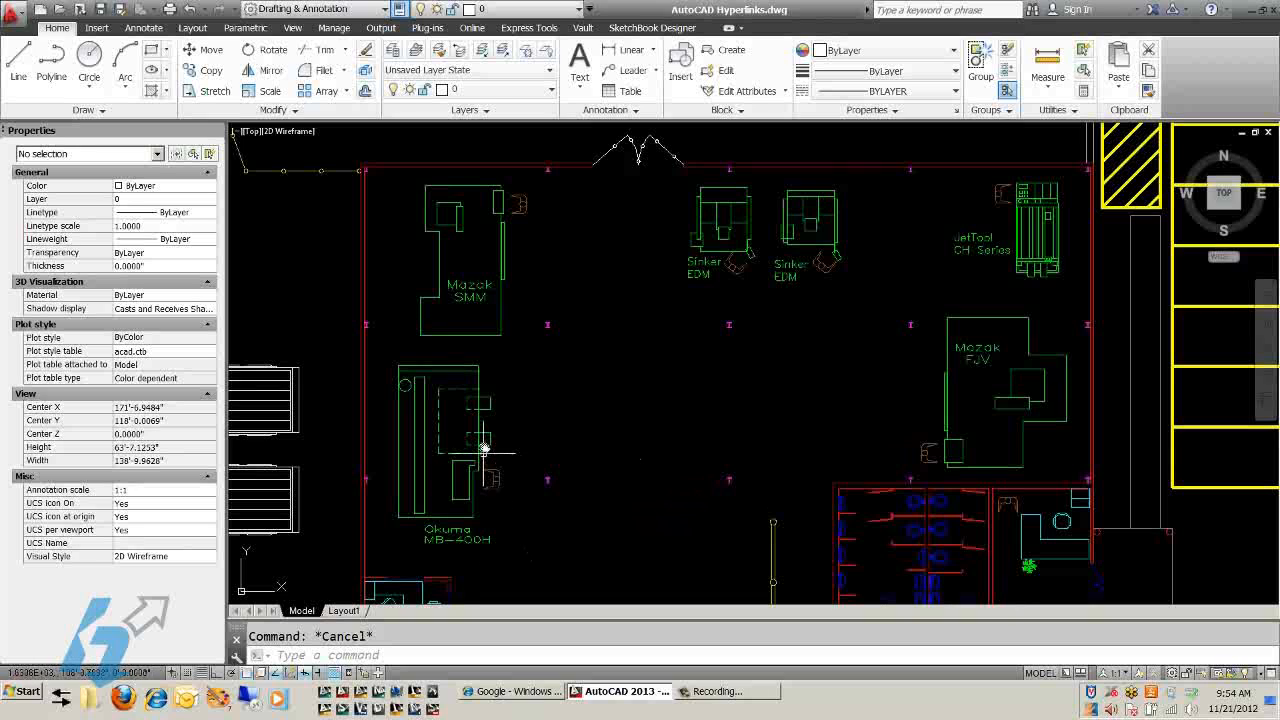
pyautogui.moveTo(490, 415)
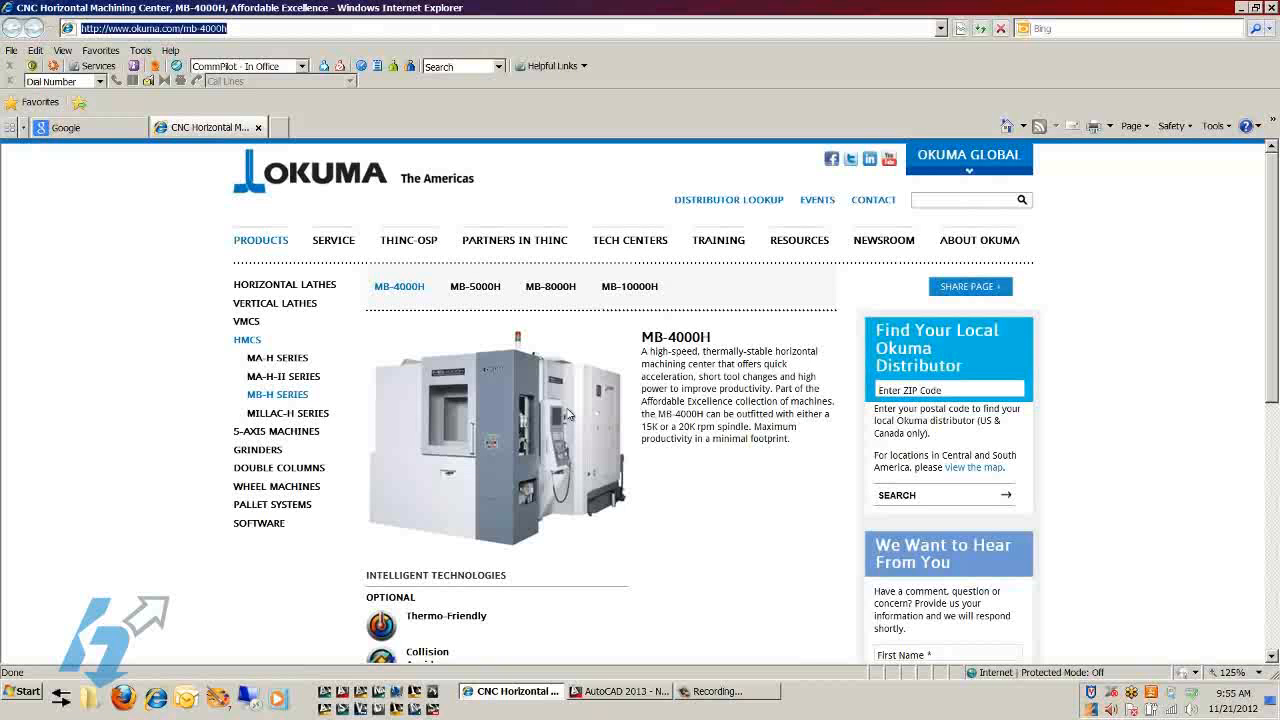
pyautogui.moveTo(797, 494)
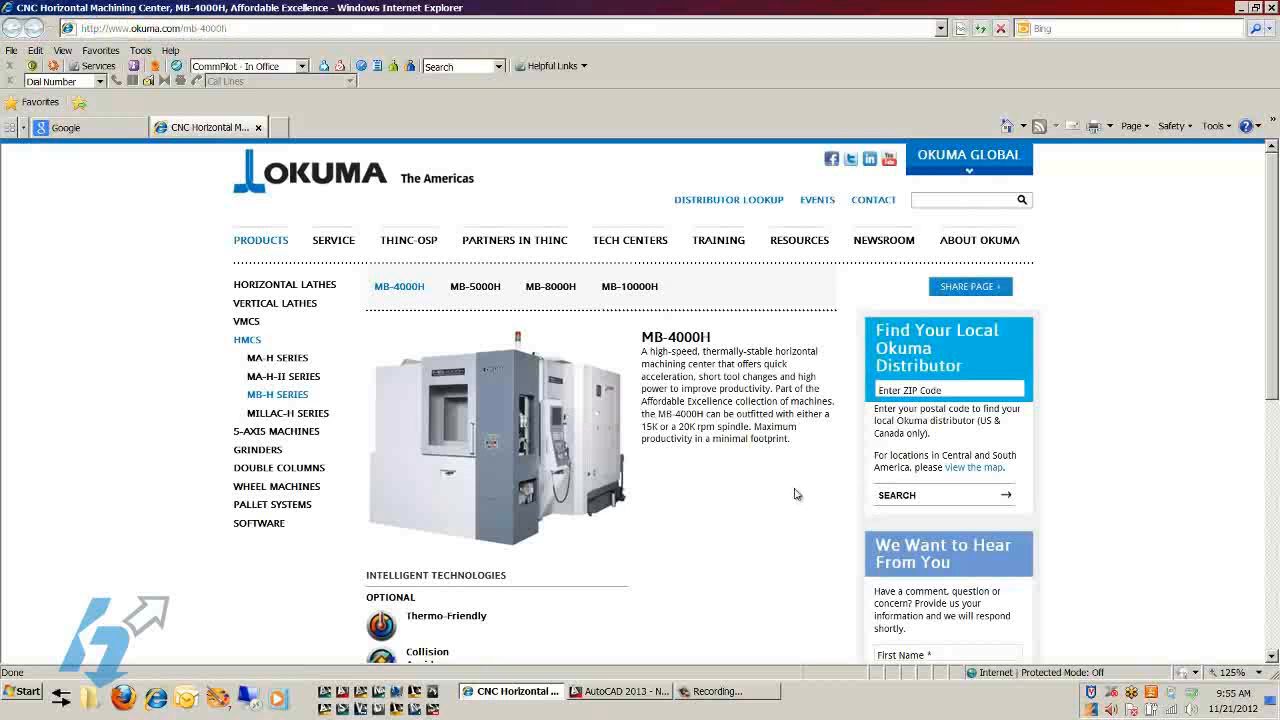
# Scroll the Okuma MB-4000H page to Highlighted Specs, then switch back to AutoCAD
pyautogui.scroll(-3)
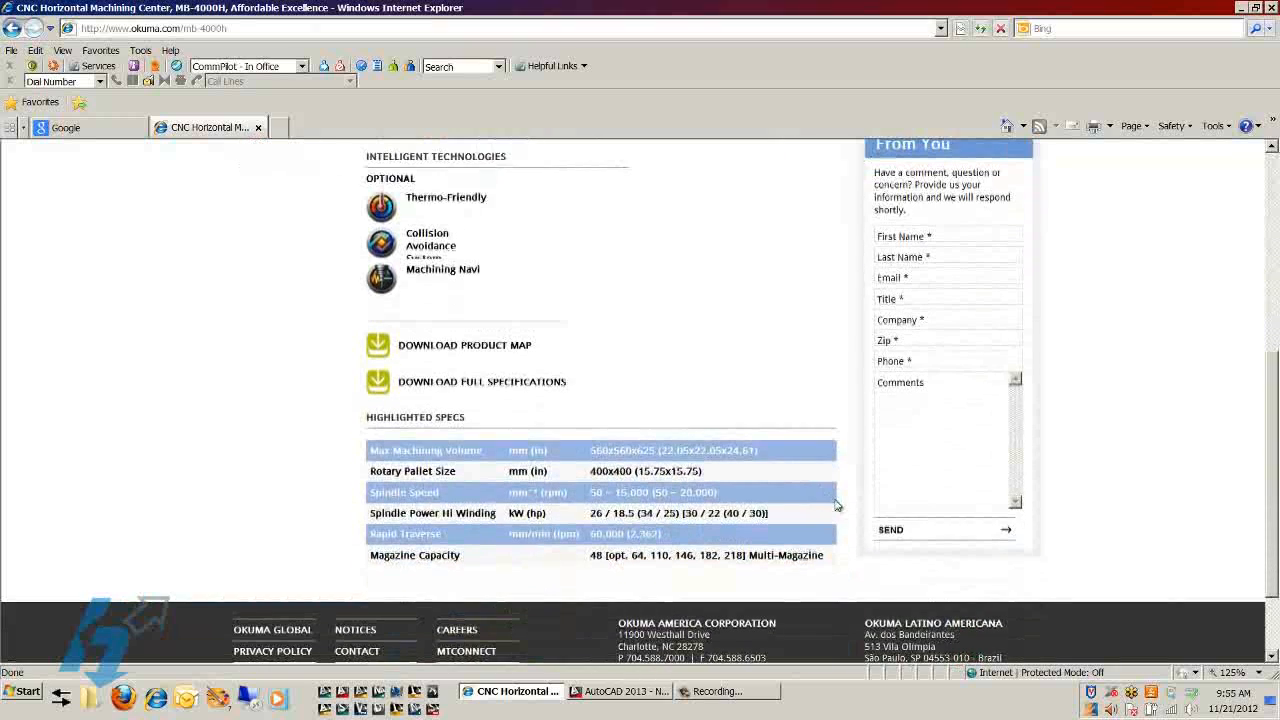
pyautogui.moveTo(830, 524)
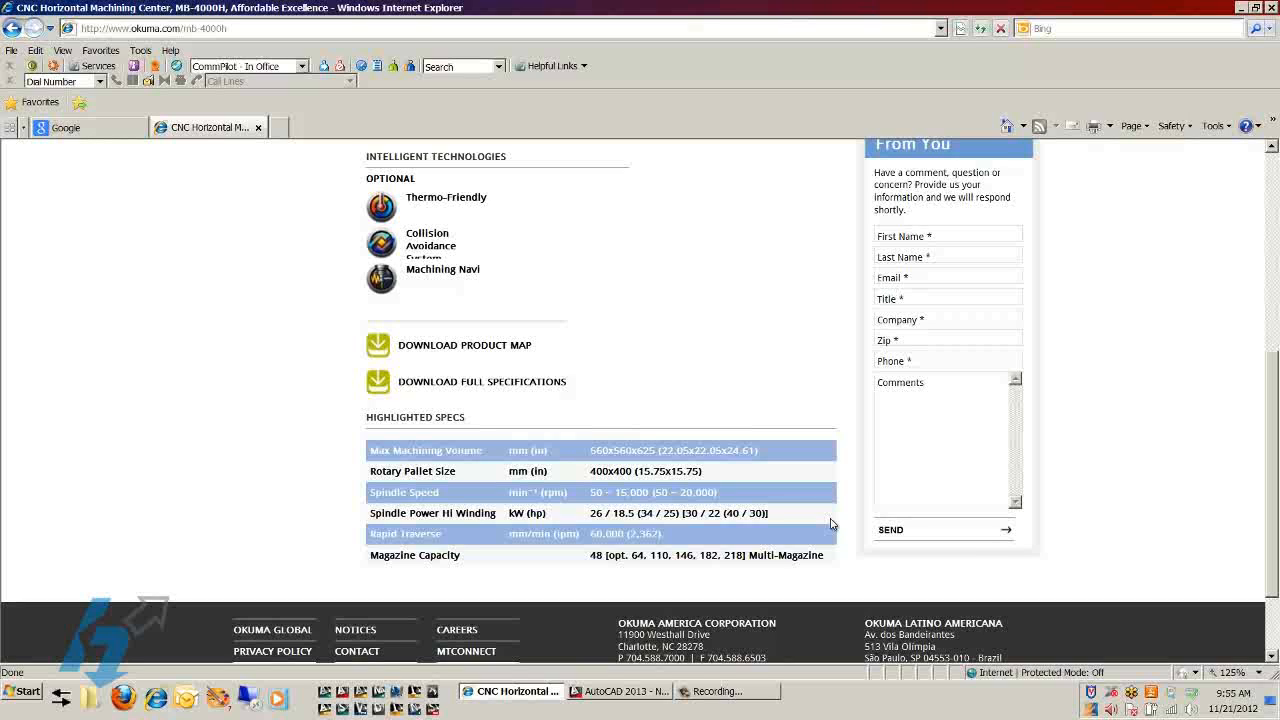
pyautogui.moveTo(797, 571)
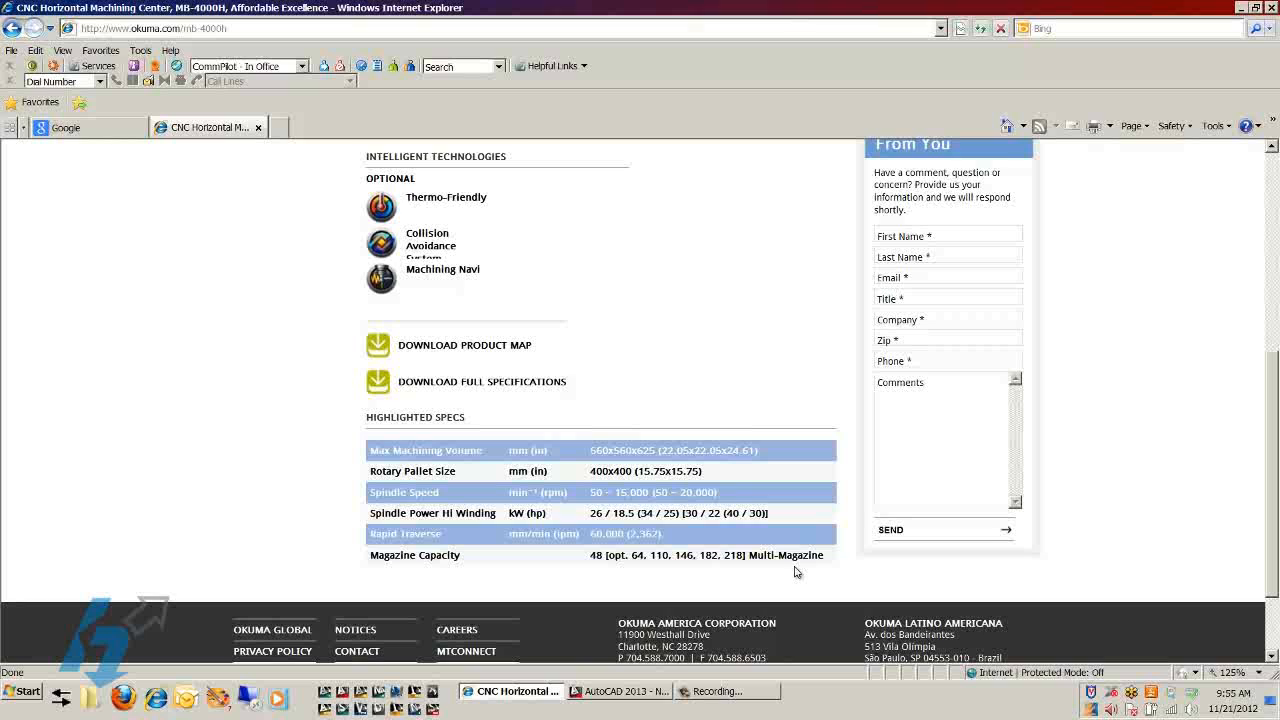
pyautogui.moveTo(763, 583)
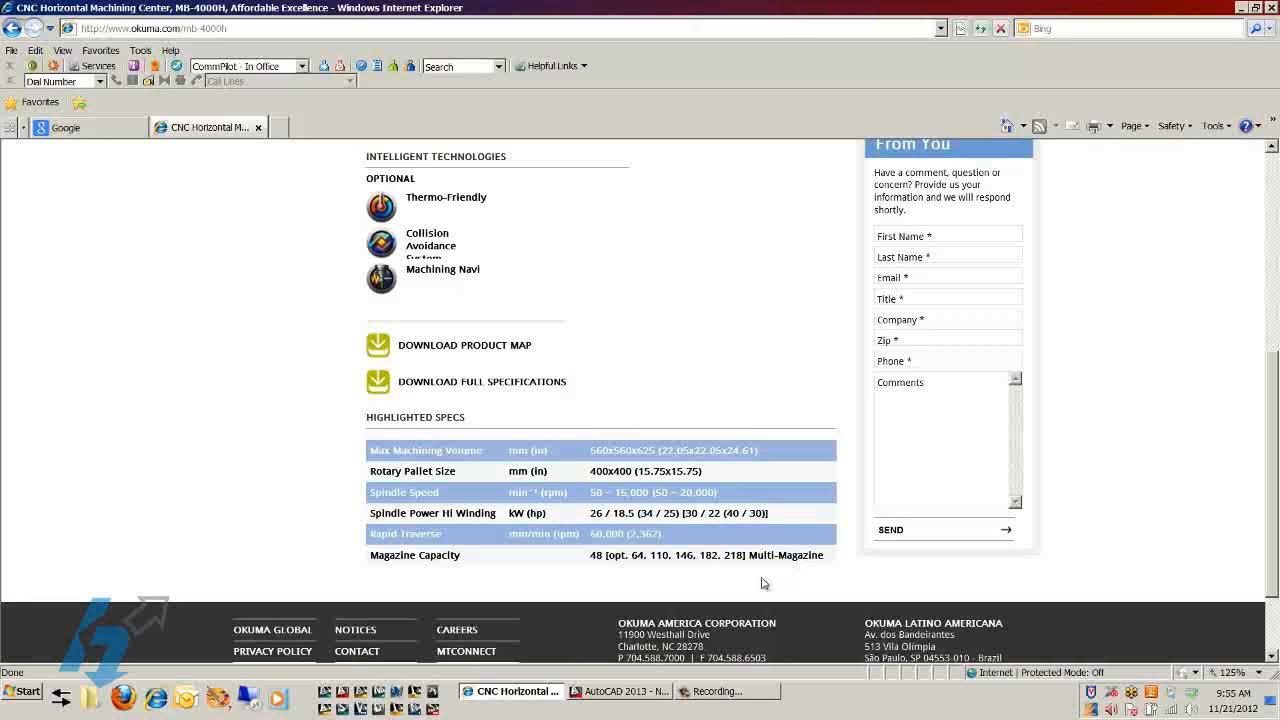
pyautogui.click(620, 691)
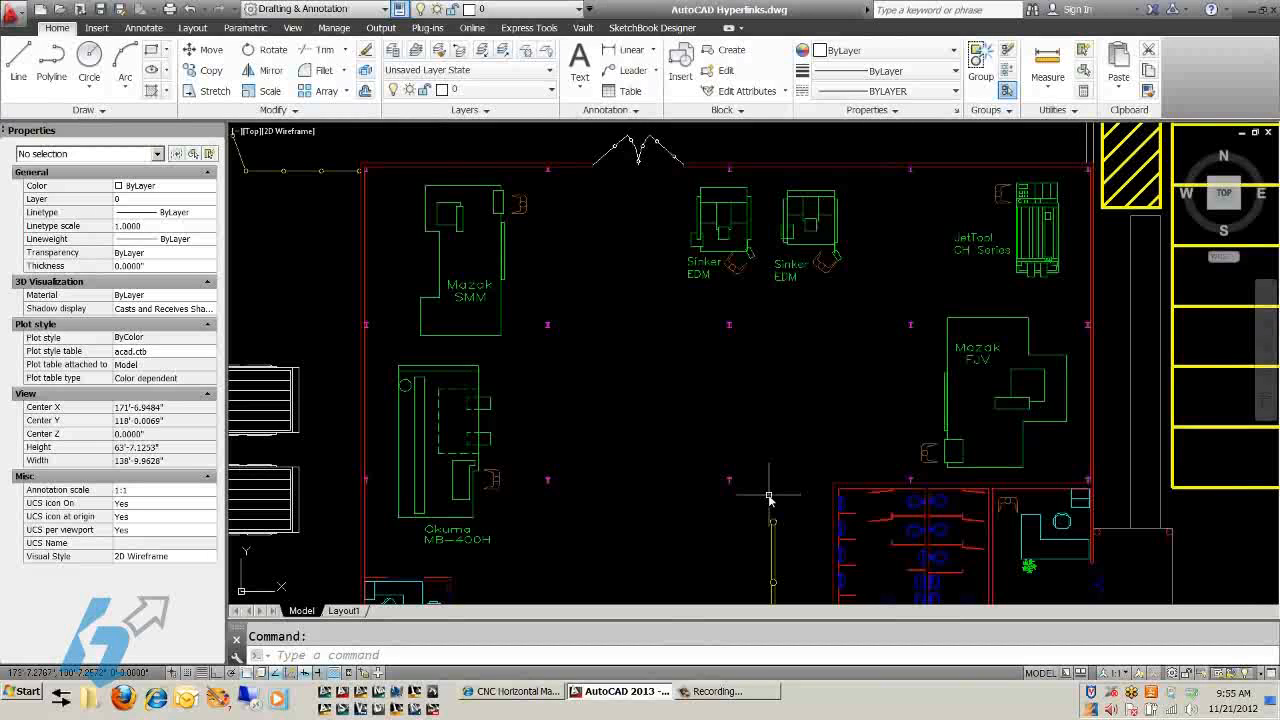
# Open the selected Mazak SMM block in the Block Editor via Edit Block Definition
pyautogui.click(455, 250)
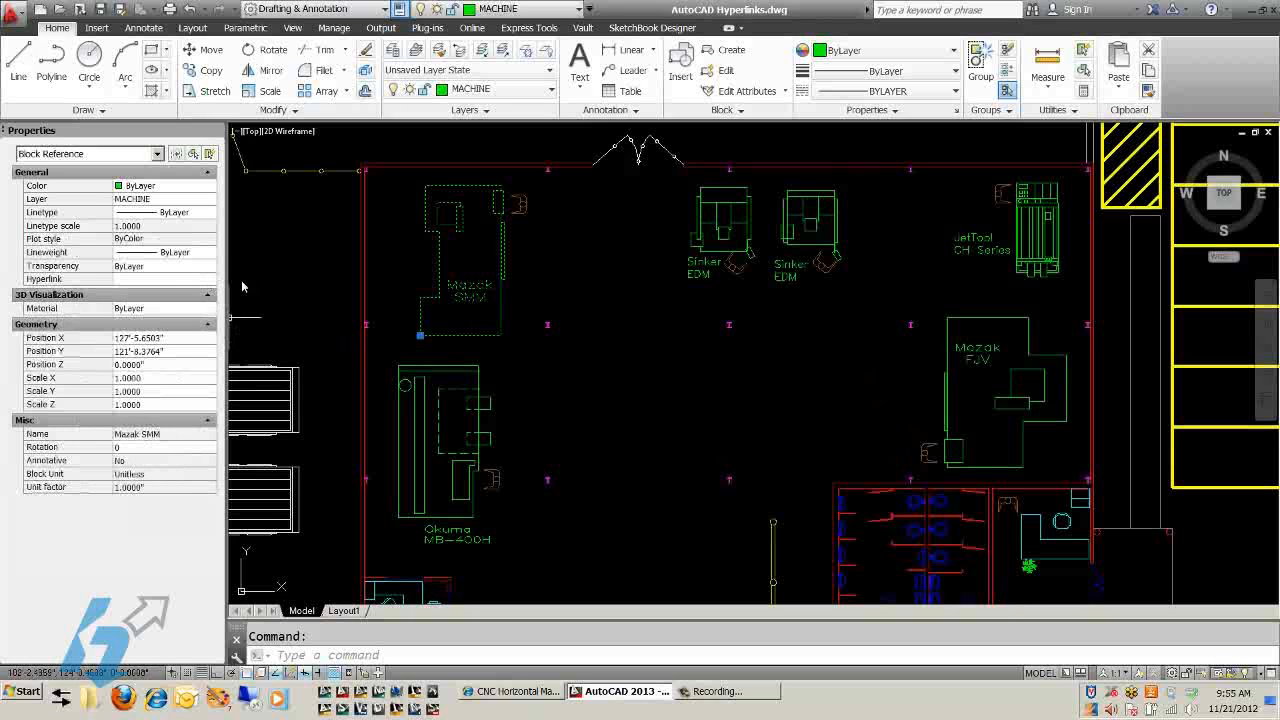
pyautogui.moveTo(508, 352)
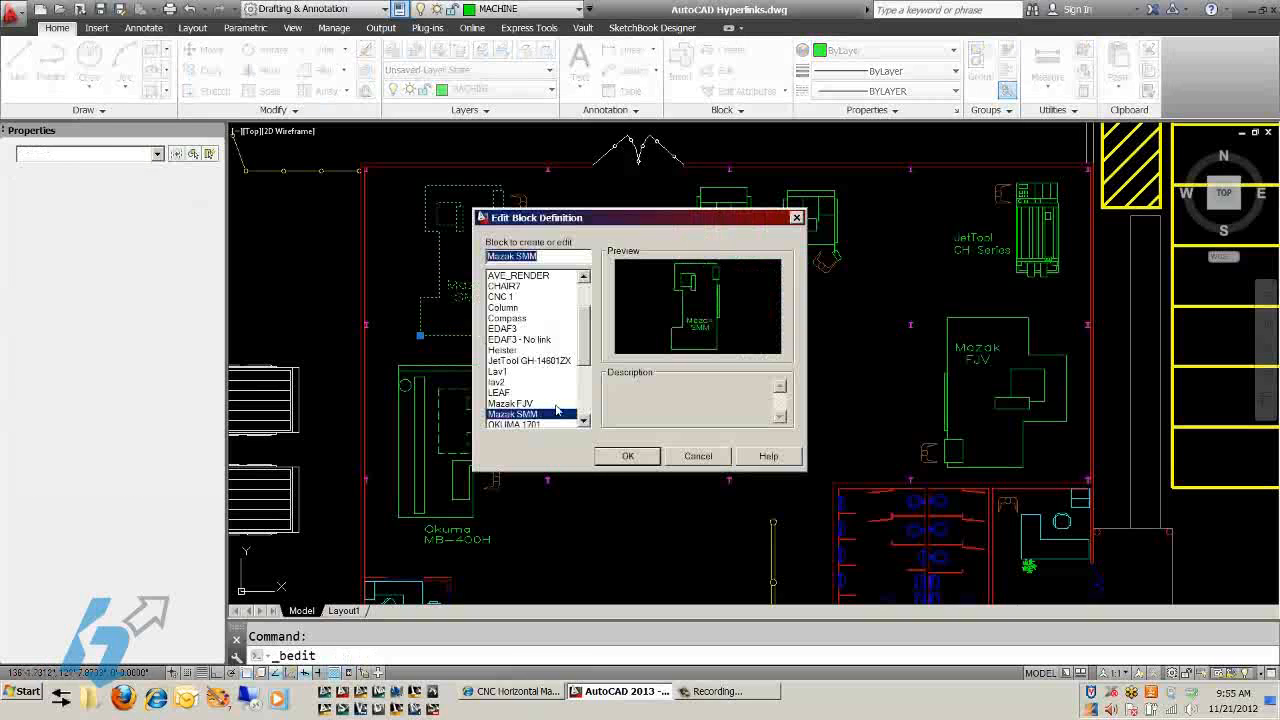
pyautogui.click(627, 456)
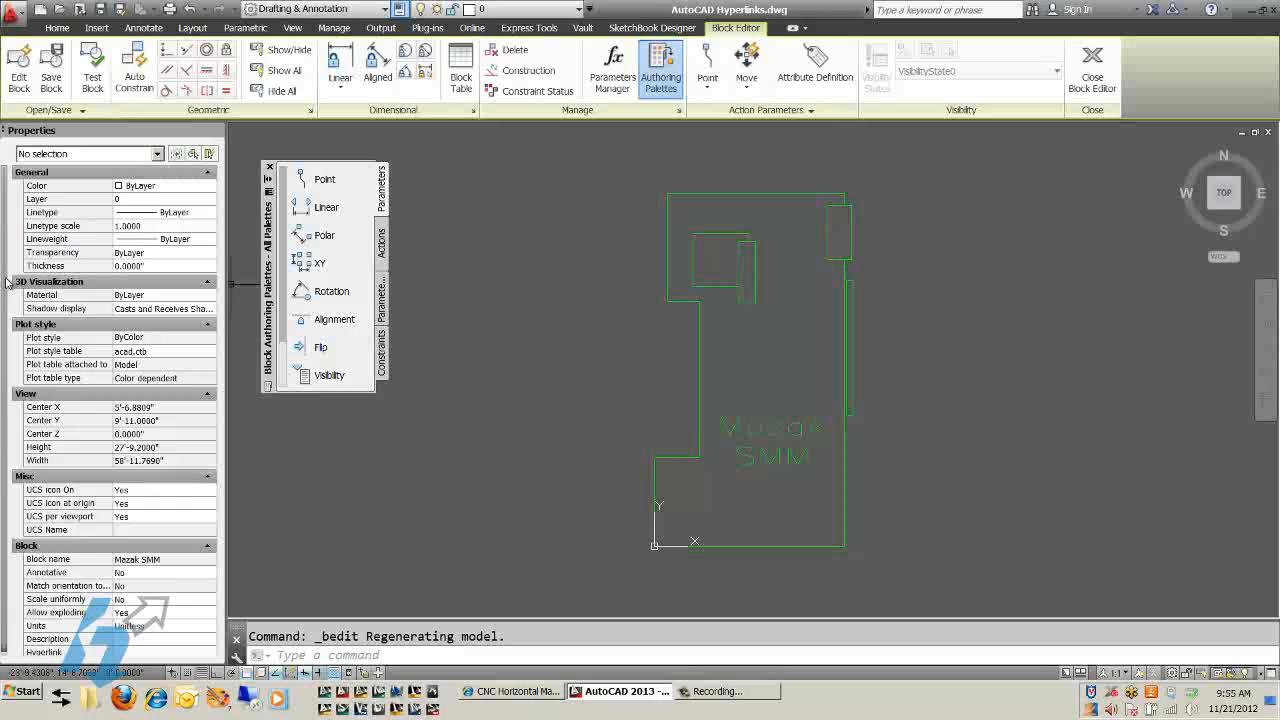
# Open Insert Hyperlink from the block's Hyperlink property in the Properties palette
pyautogui.scroll(-3)
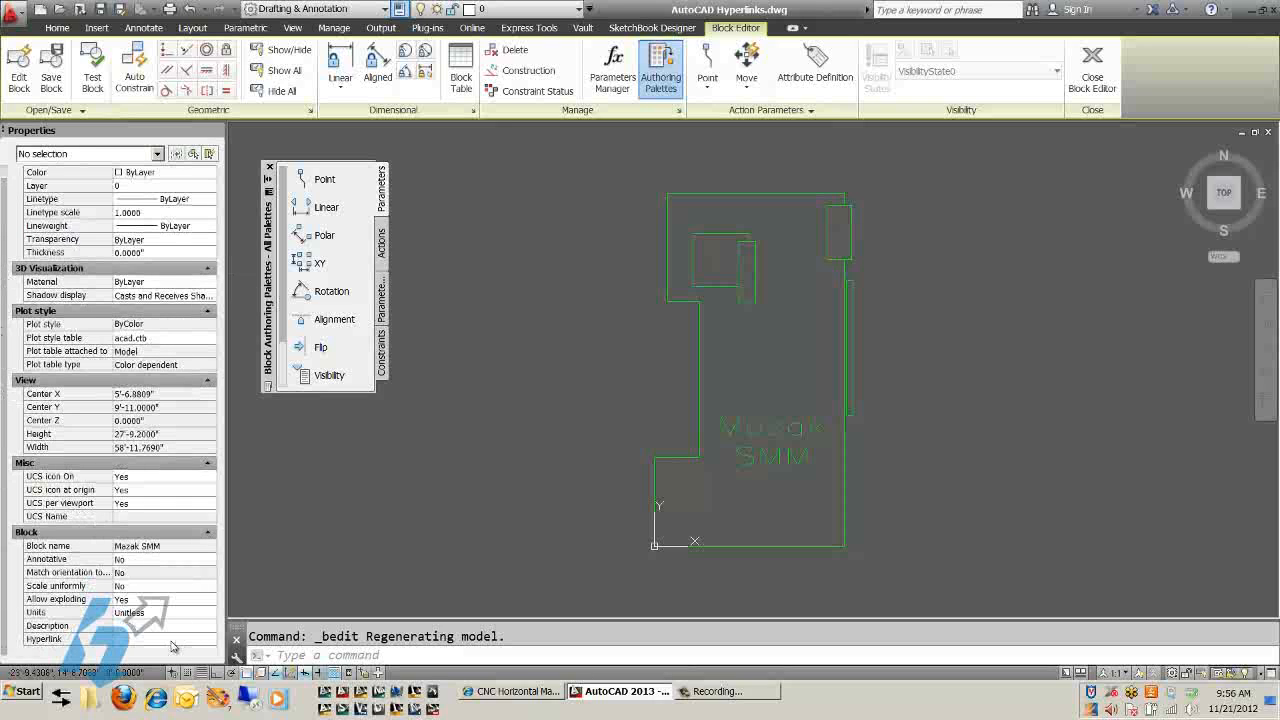
pyautogui.click(100, 638)
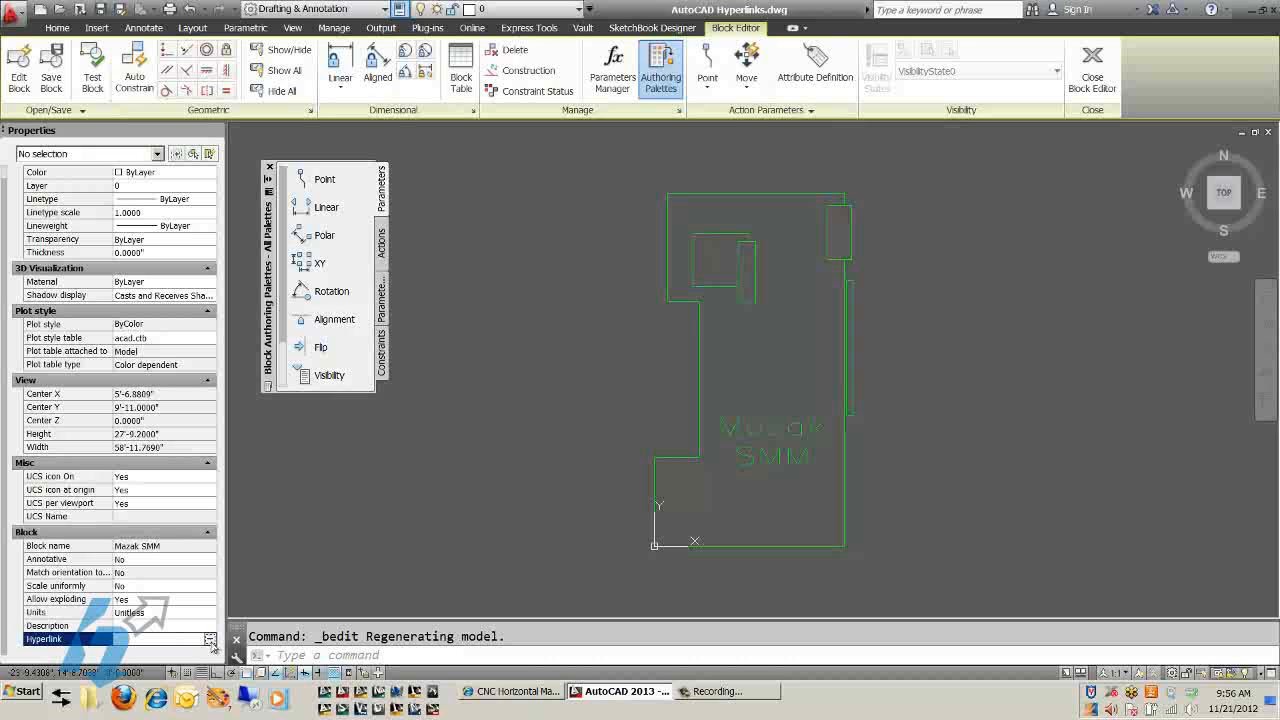
pyautogui.click(210, 638)
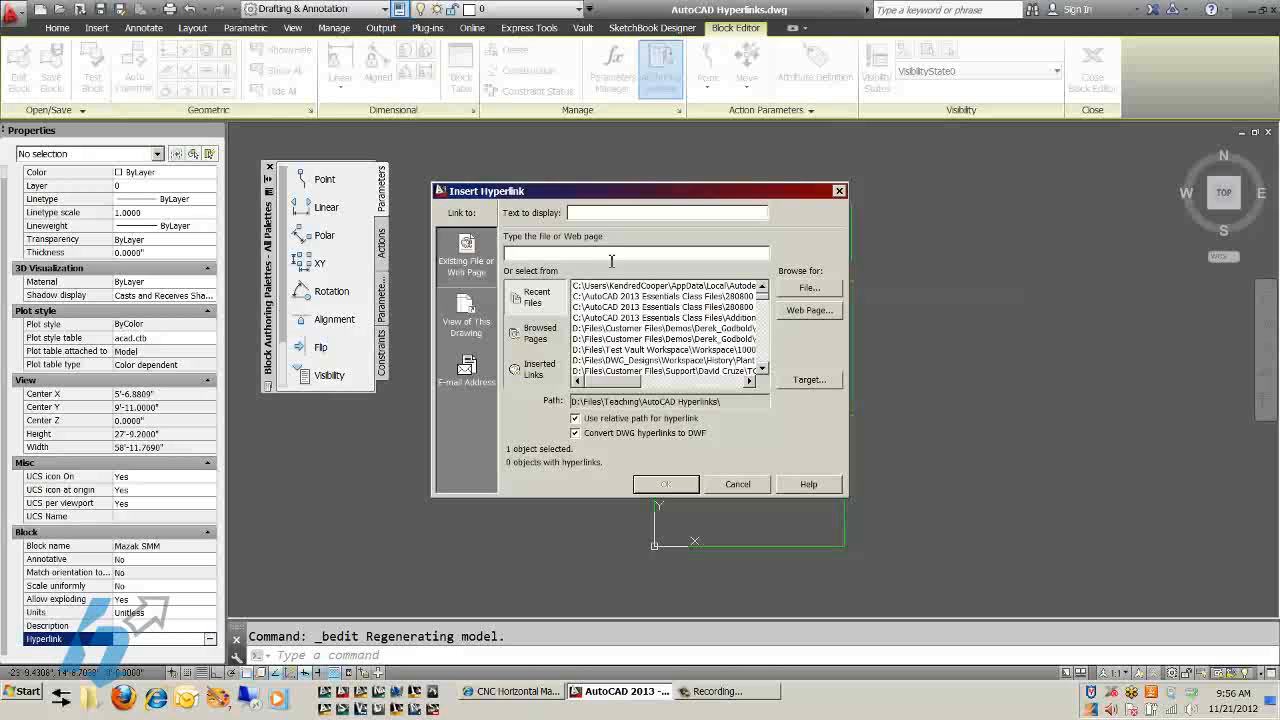
pyautogui.moveTo(622, 252)
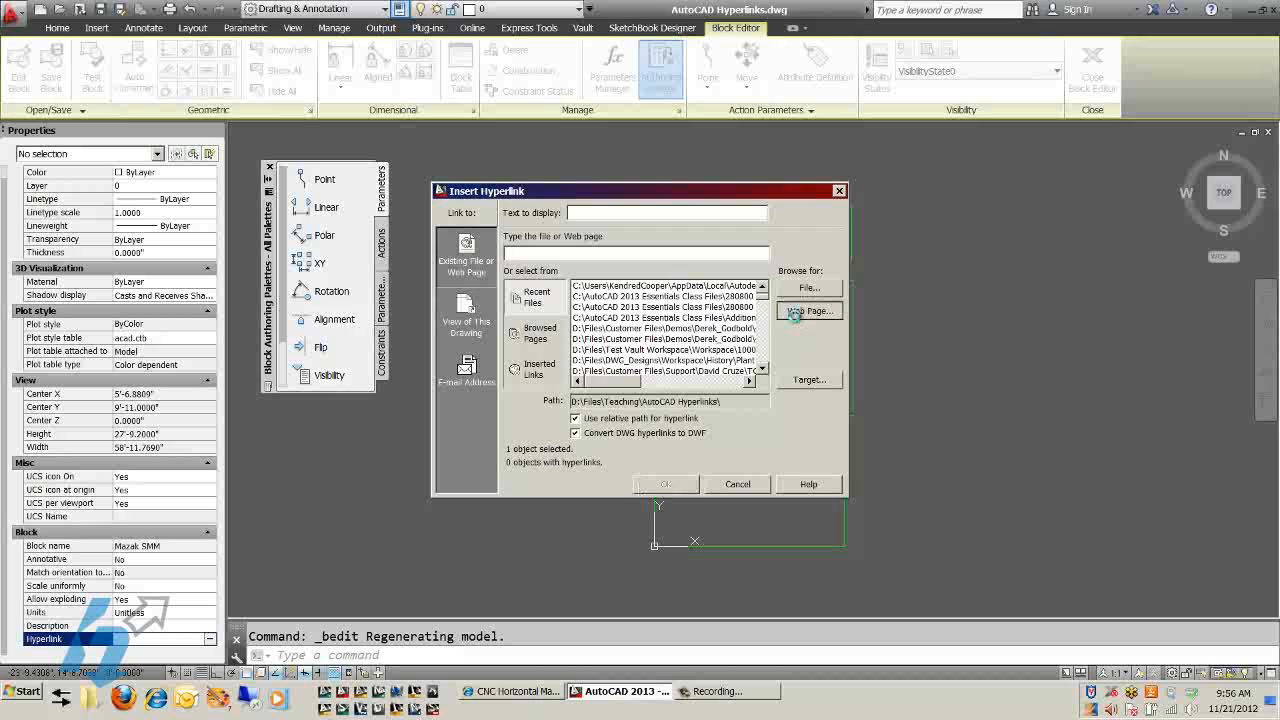
# Load the saved Mazak special function vertical machining centers page in Browse the Web and scroll it
pyautogui.click(809, 311)
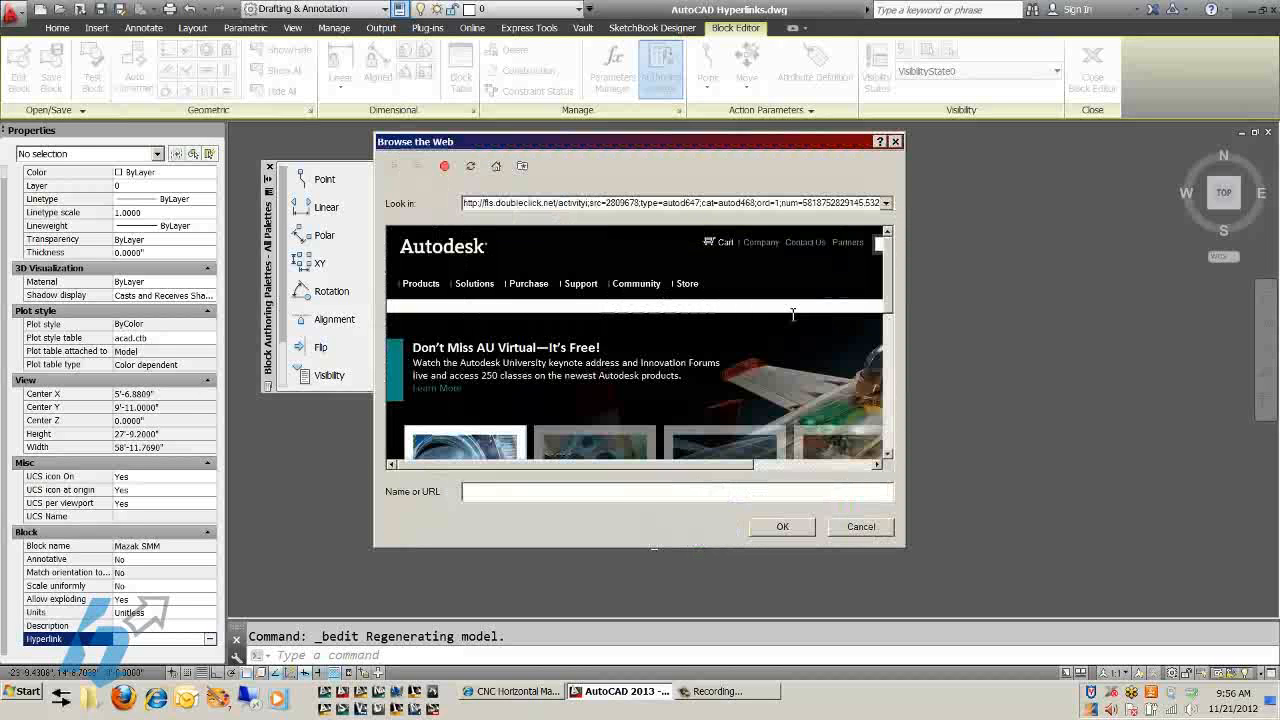
pyautogui.moveTo(522, 165)
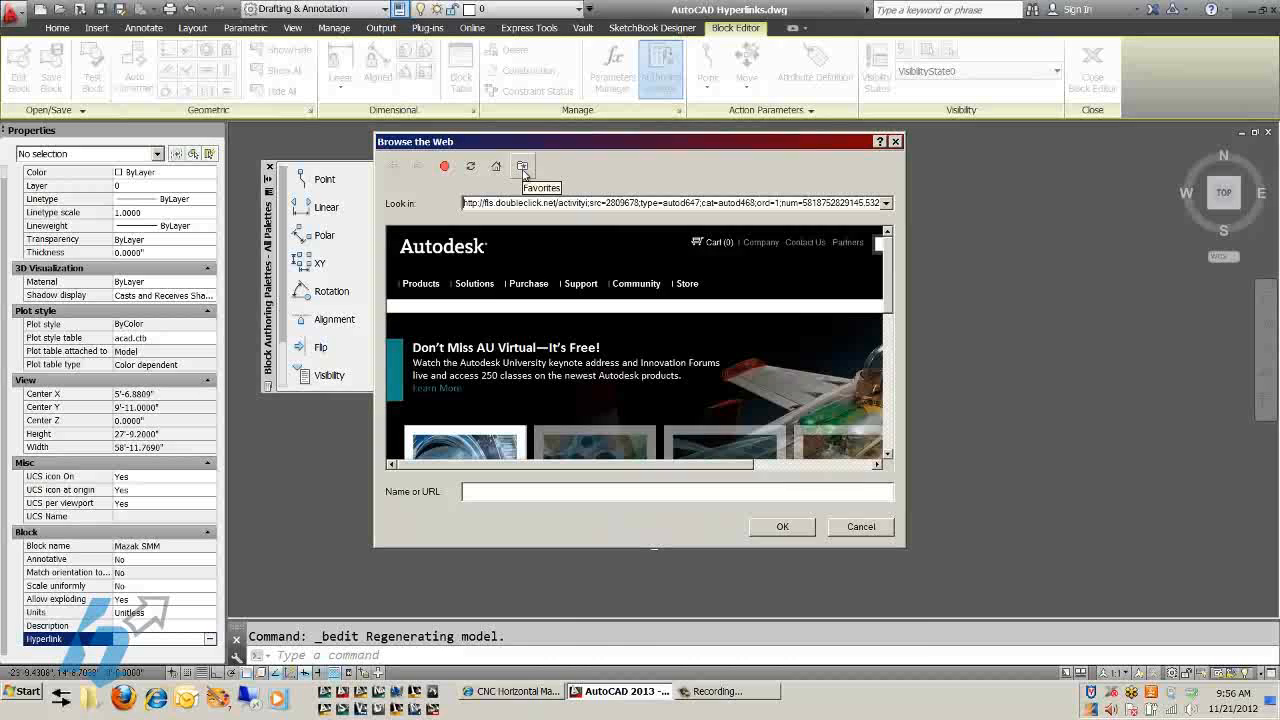
pyautogui.click(522, 166)
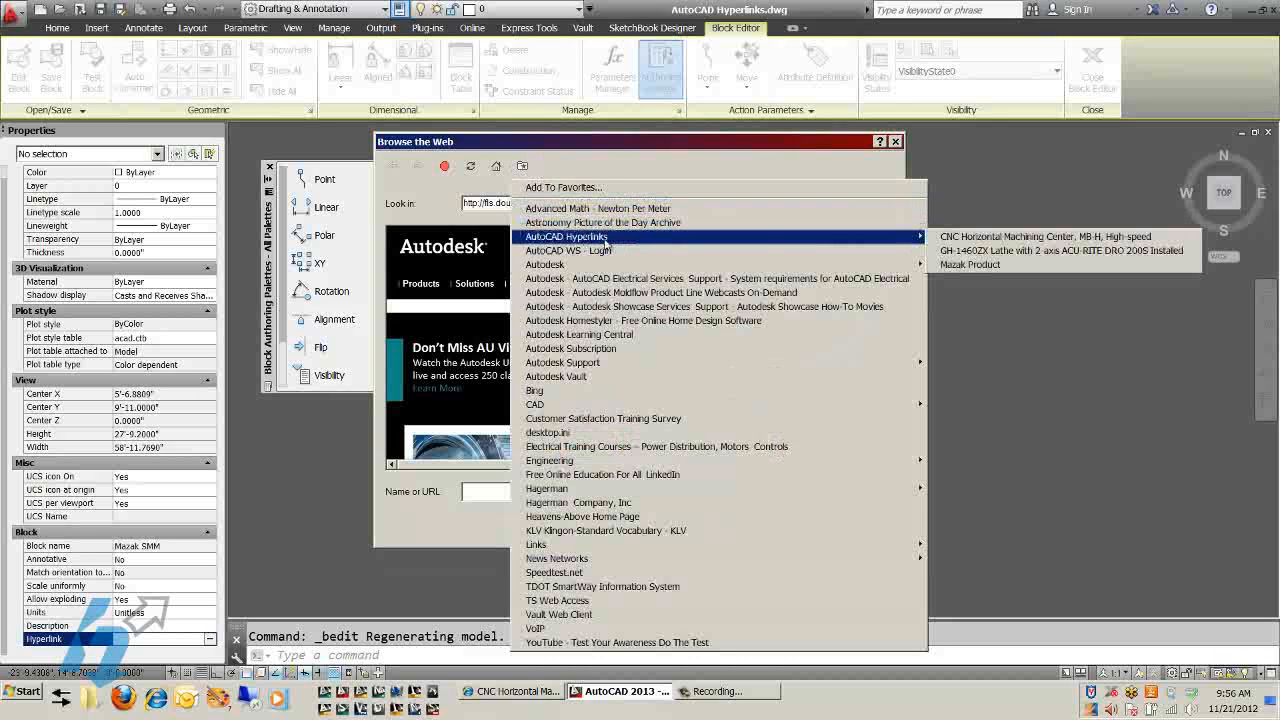
pyautogui.moveTo(1045, 237)
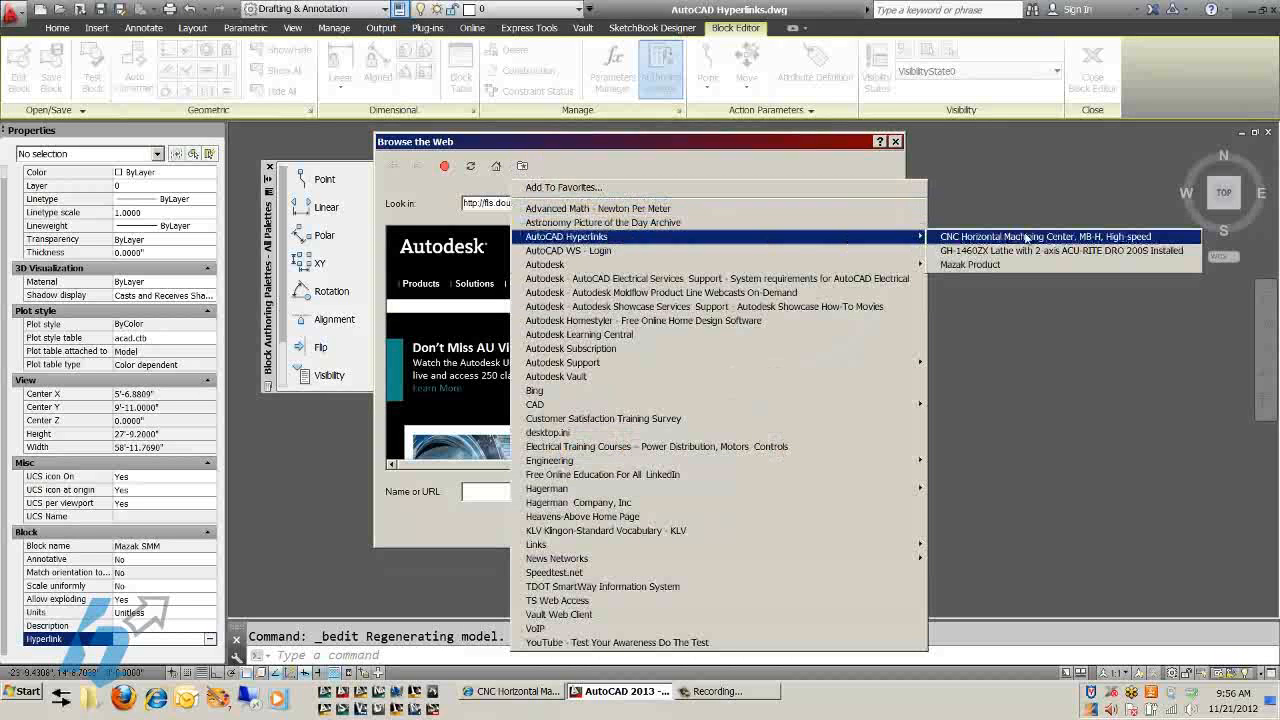
pyautogui.moveTo(1018, 264)
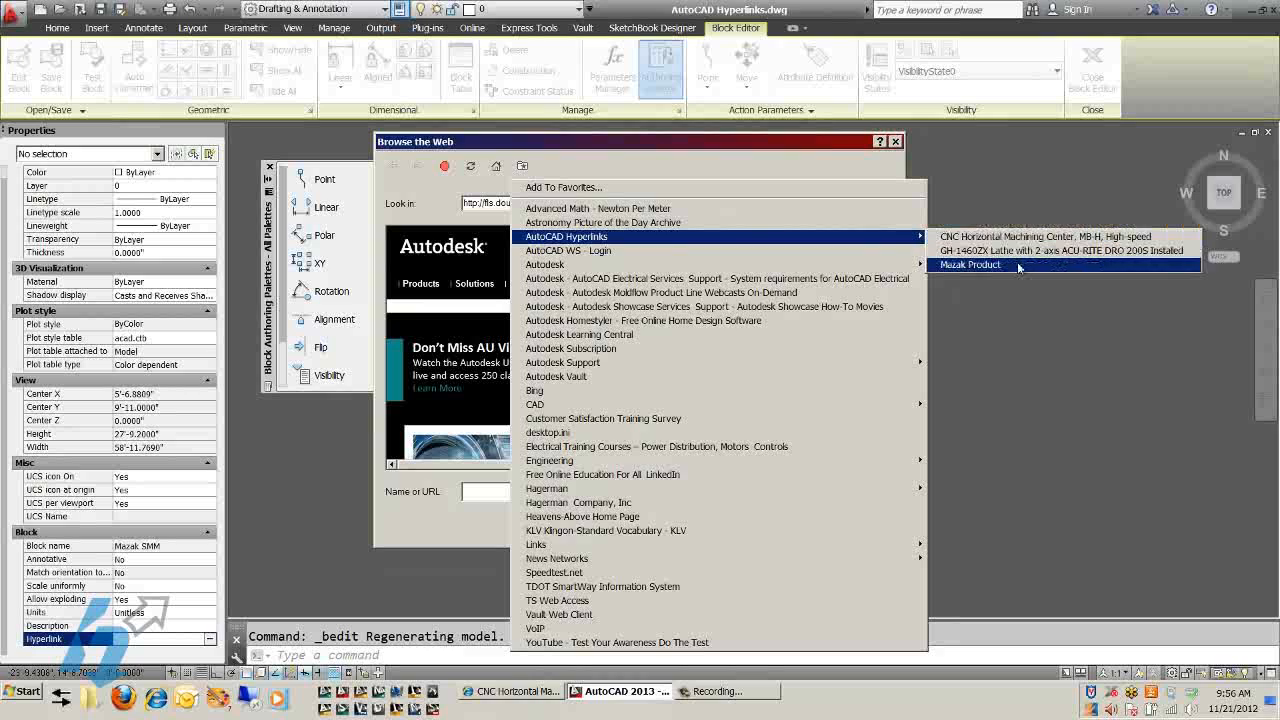
pyautogui.click(969, 264)
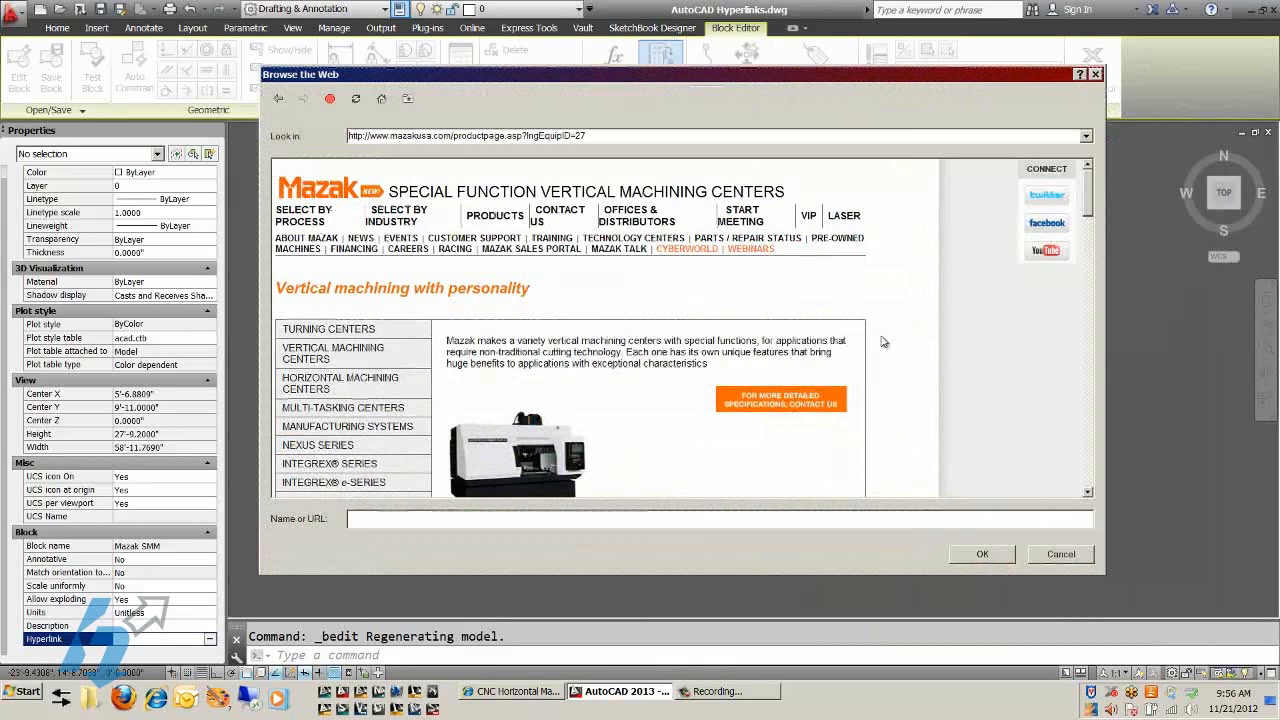
pyautogui.scroll(-3)
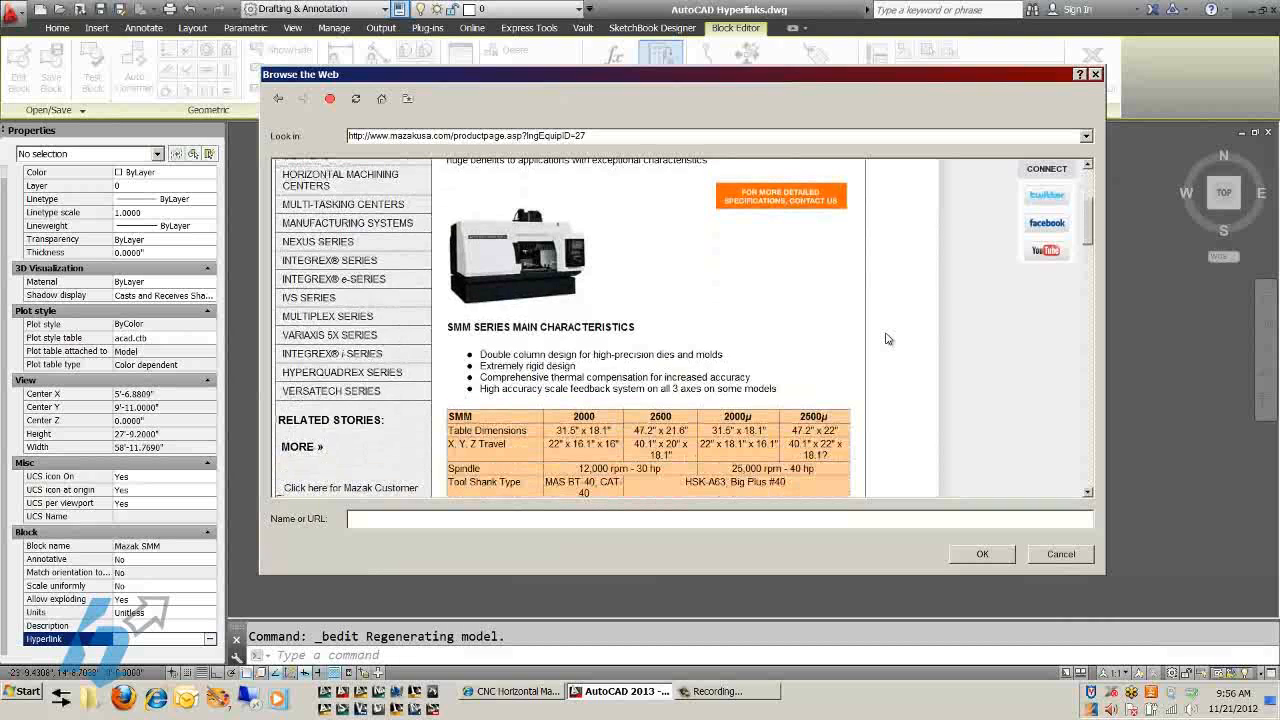
pyautogui.scroll(-3)
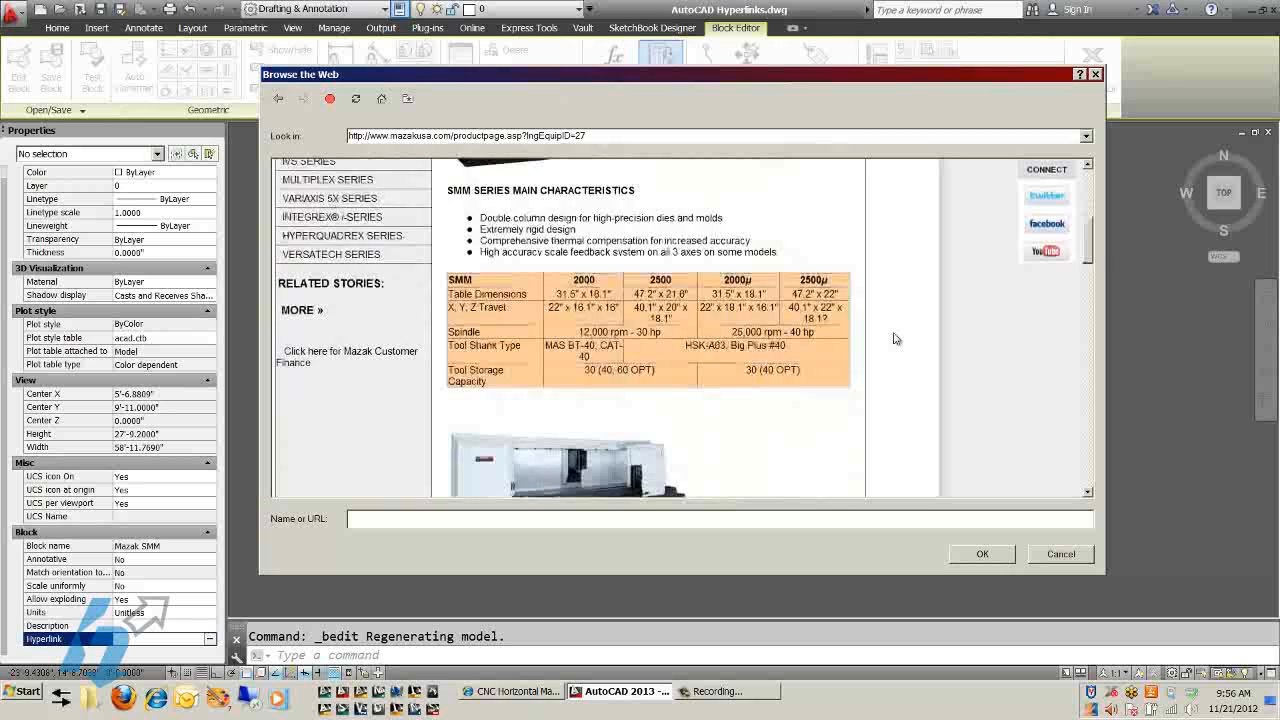
pyautogui.scroll(3)
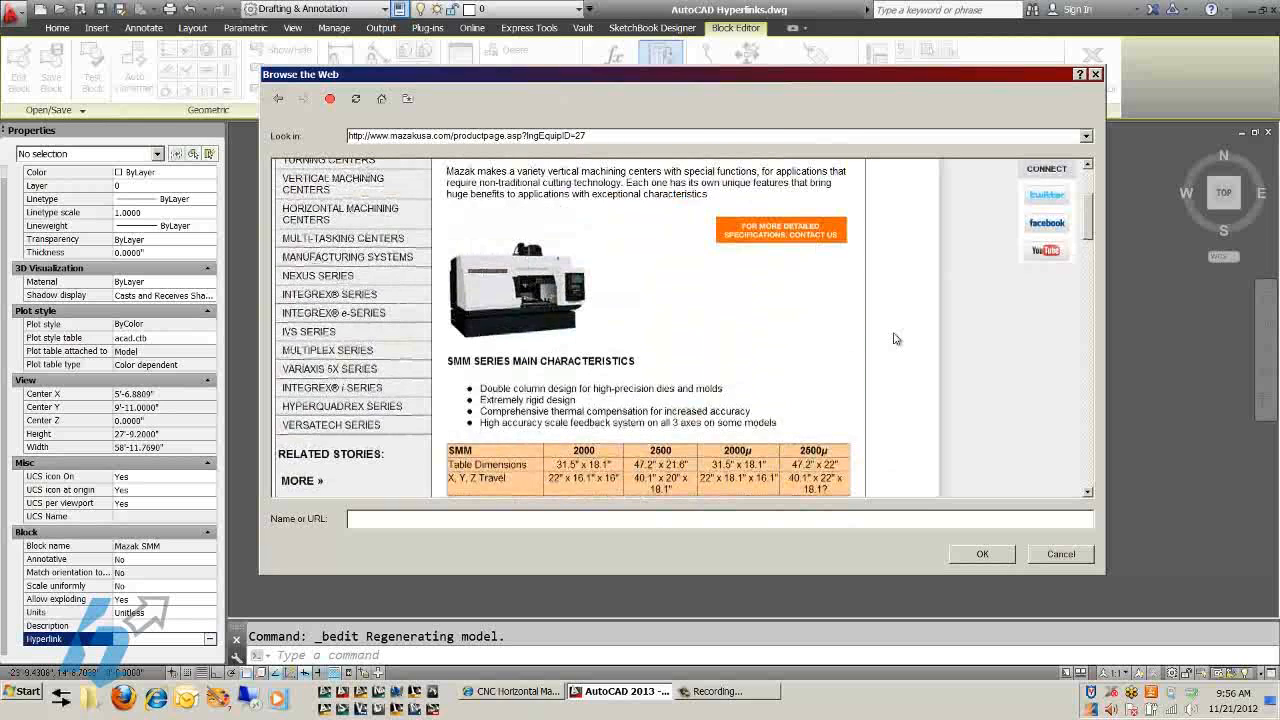
pyautogui.scroll(3)
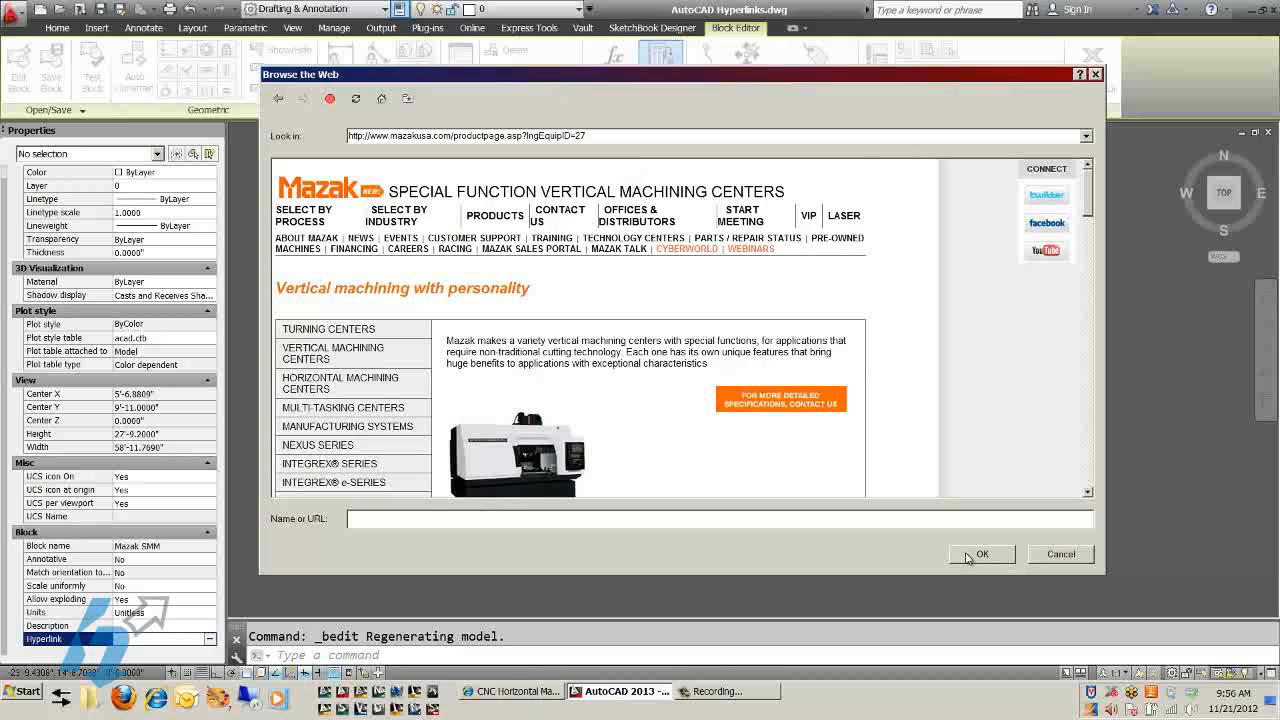
# Accept the Mazak page as the hyperlink, then save the block and close the Block Editor
pyautogui.click(982, 554)
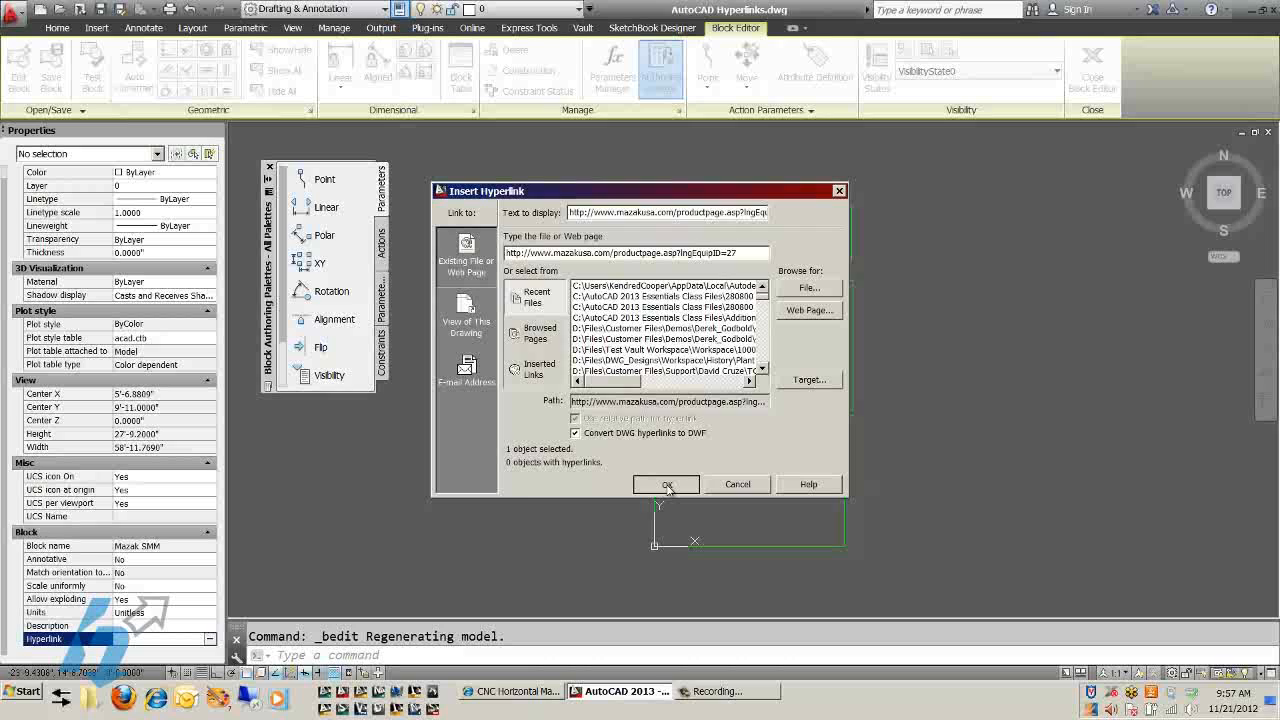
pyautogui.click(666, 484)
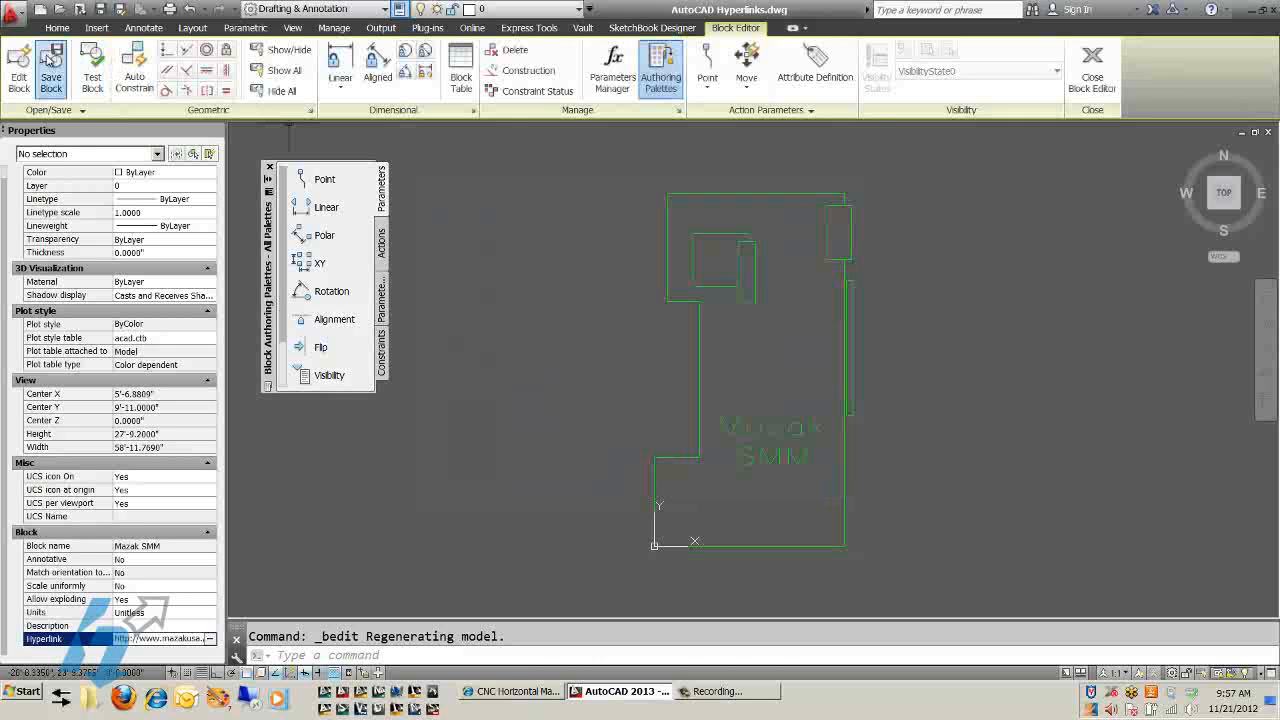
pyautogui.click(1091, 65)
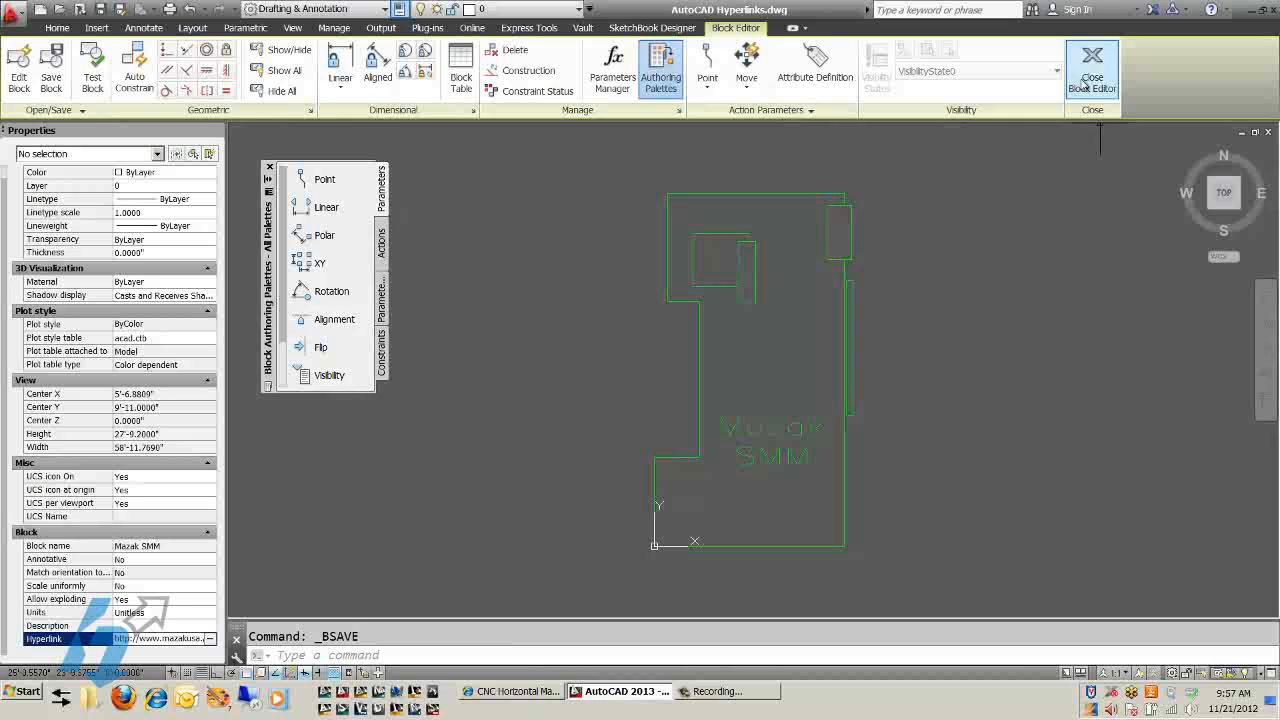
pyautogui.click(1092, 70)
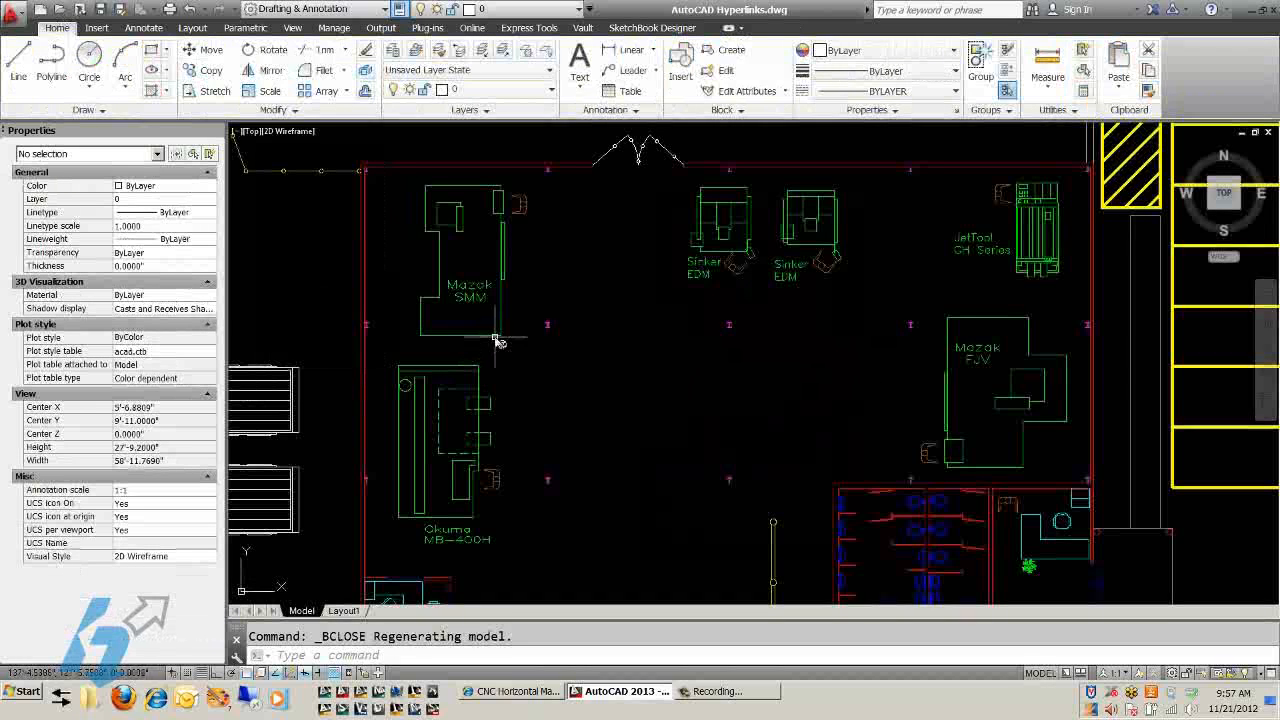
pyautogui.moveTo(497, 338)
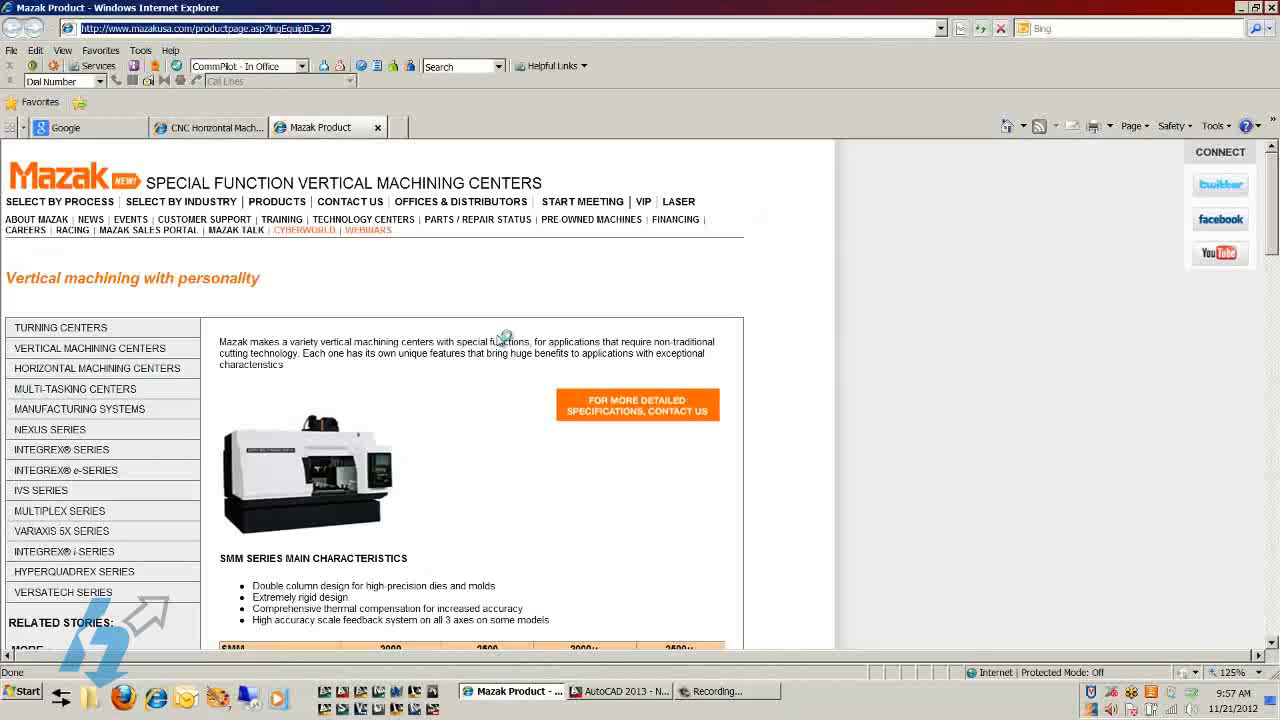
pyautogui.moveTo(645, 638)
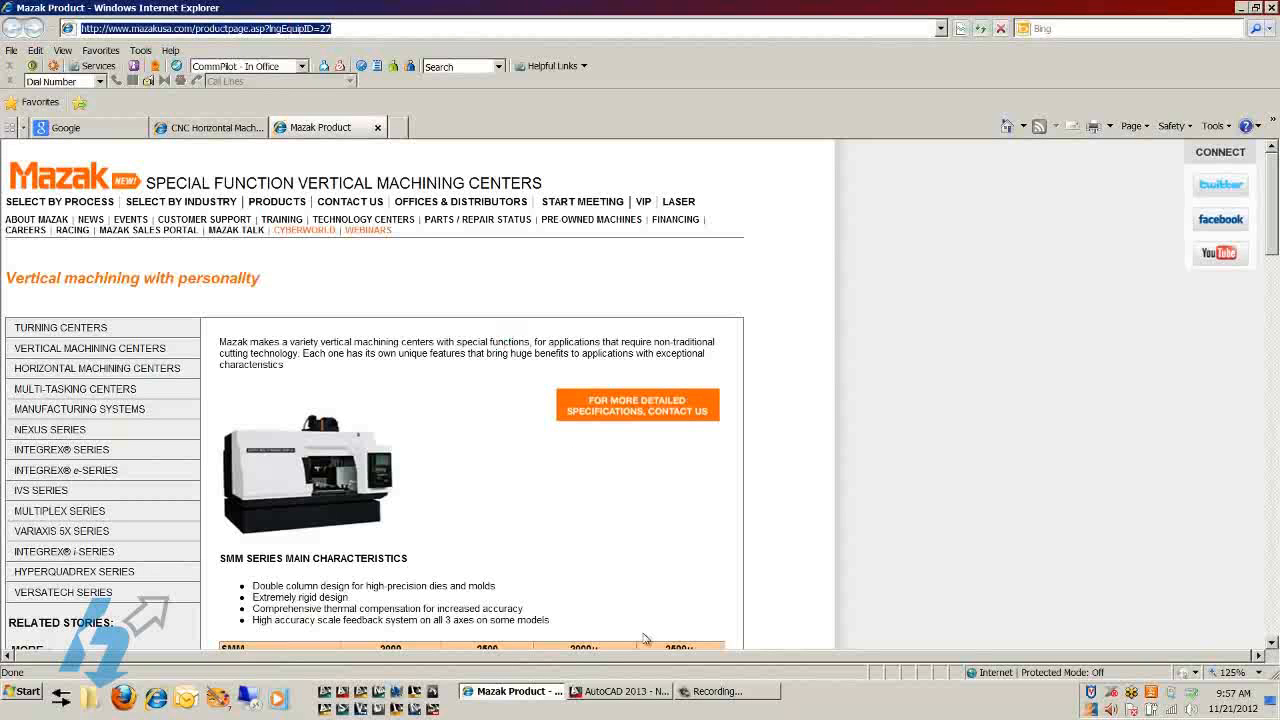
# View the Mazak product page in Internet Explorer, then switch back to AutoCAD
pyautogui.click(617, 691)
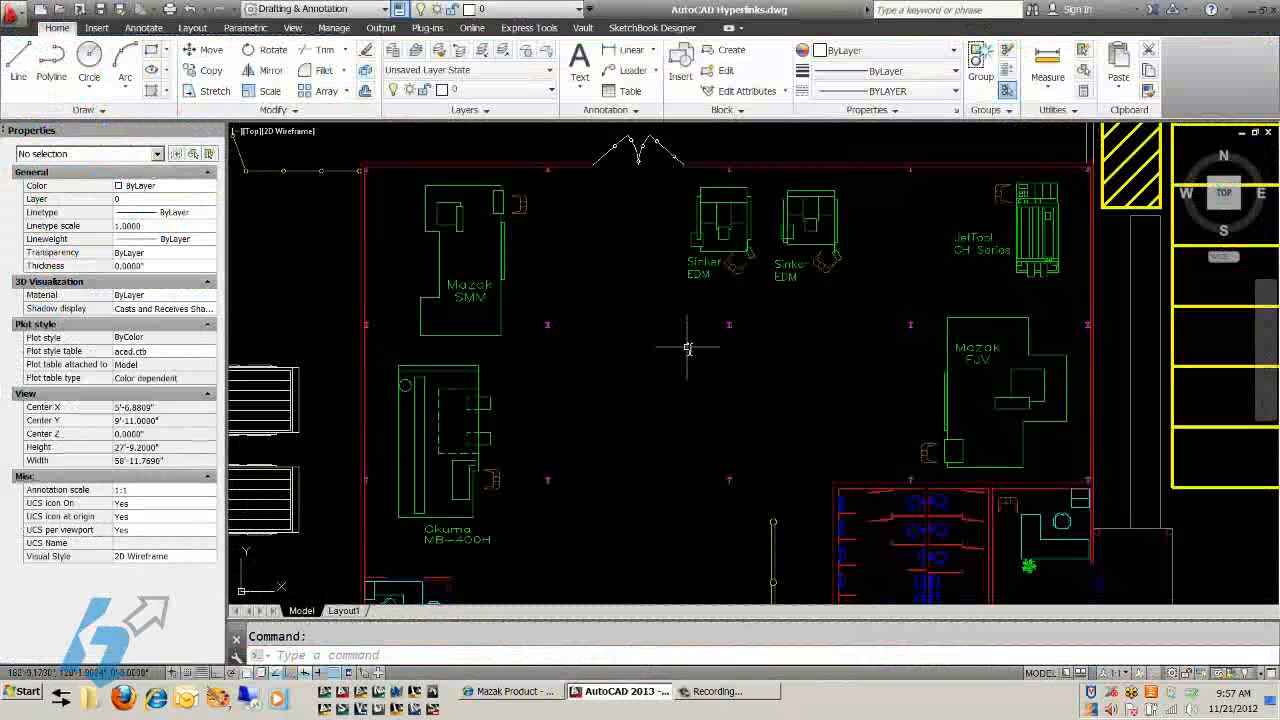
pyautogui.moveTo(823, 323)
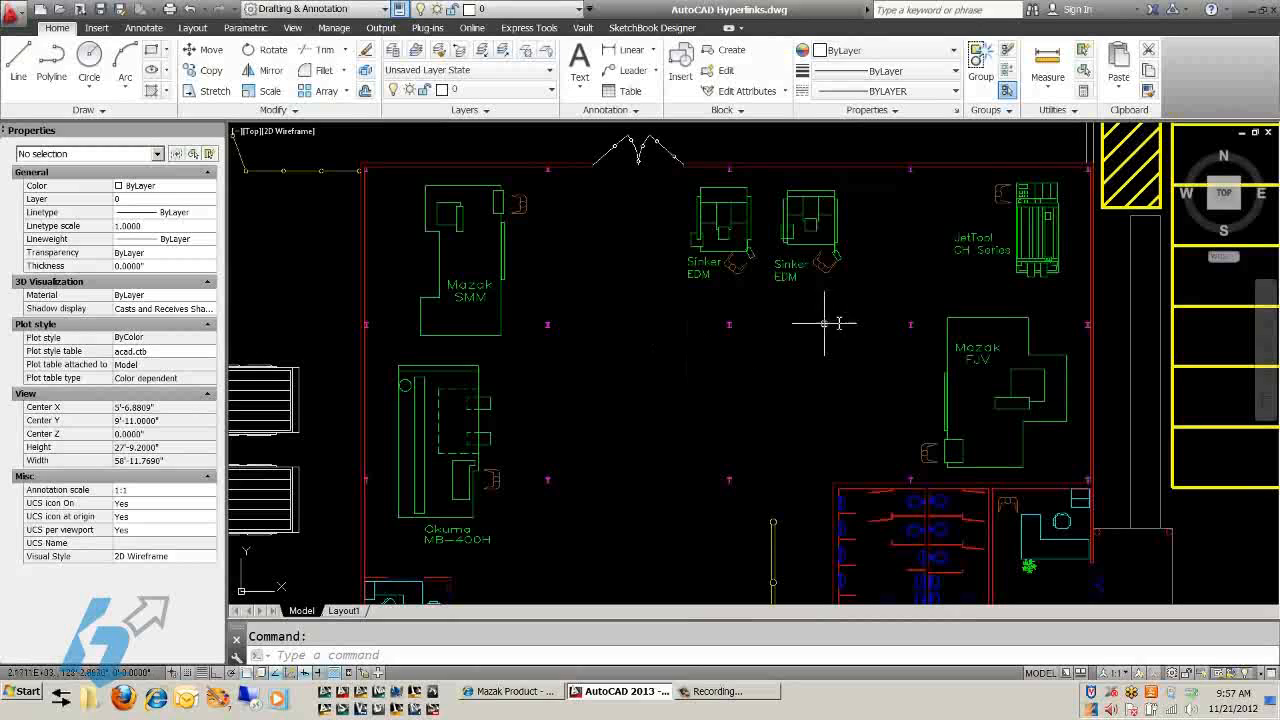
pyautogui.moveTo(1025, 278)
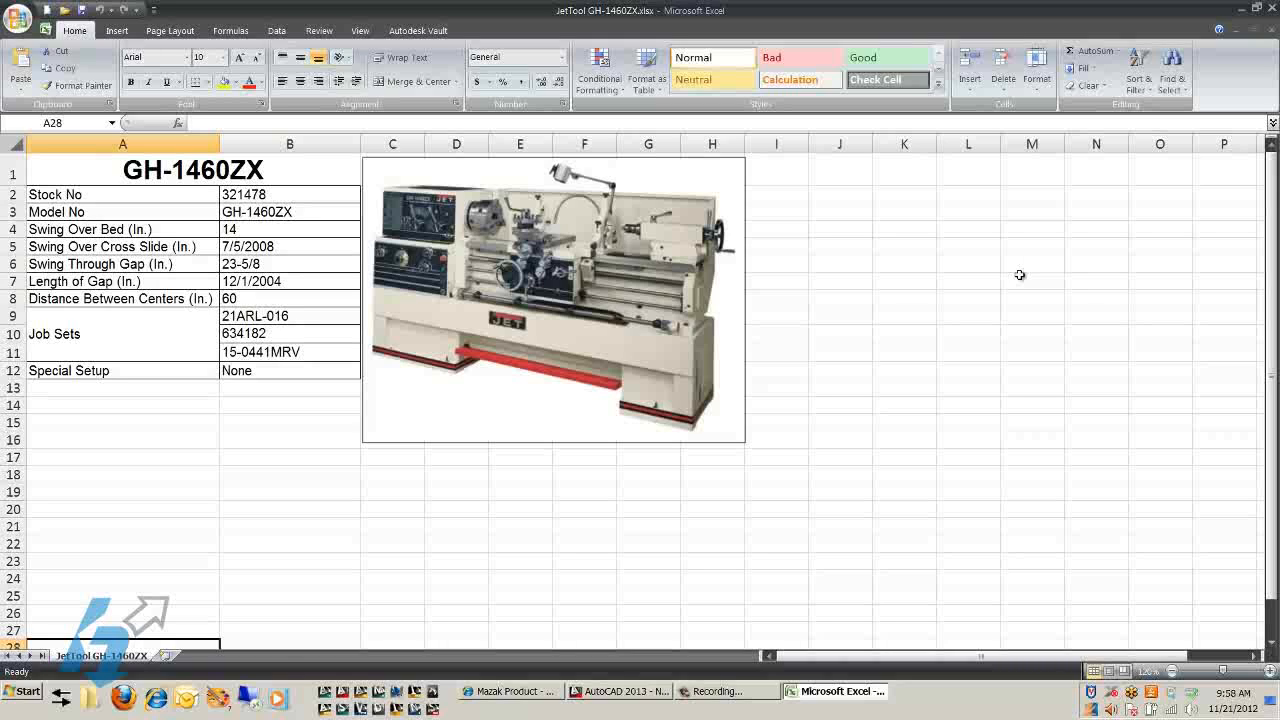
pyautogui.moveTo(1022, 237)
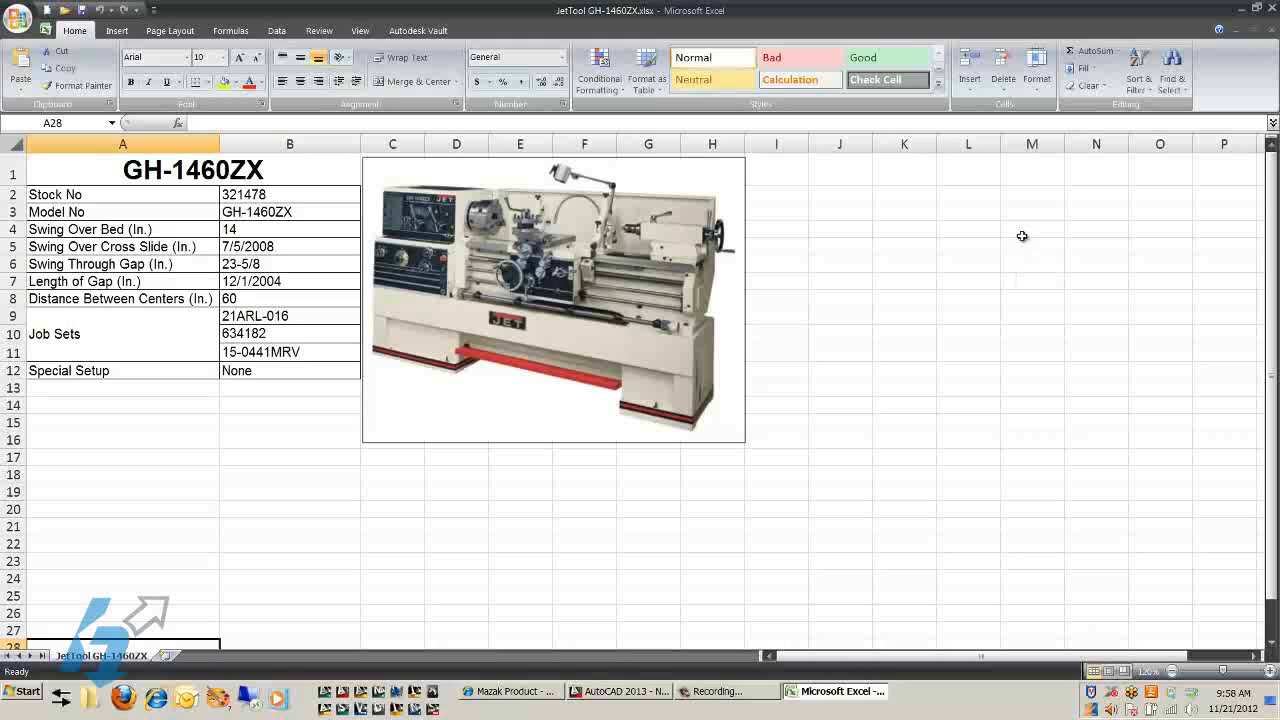
pyautogui.moveTo(1176, 178)
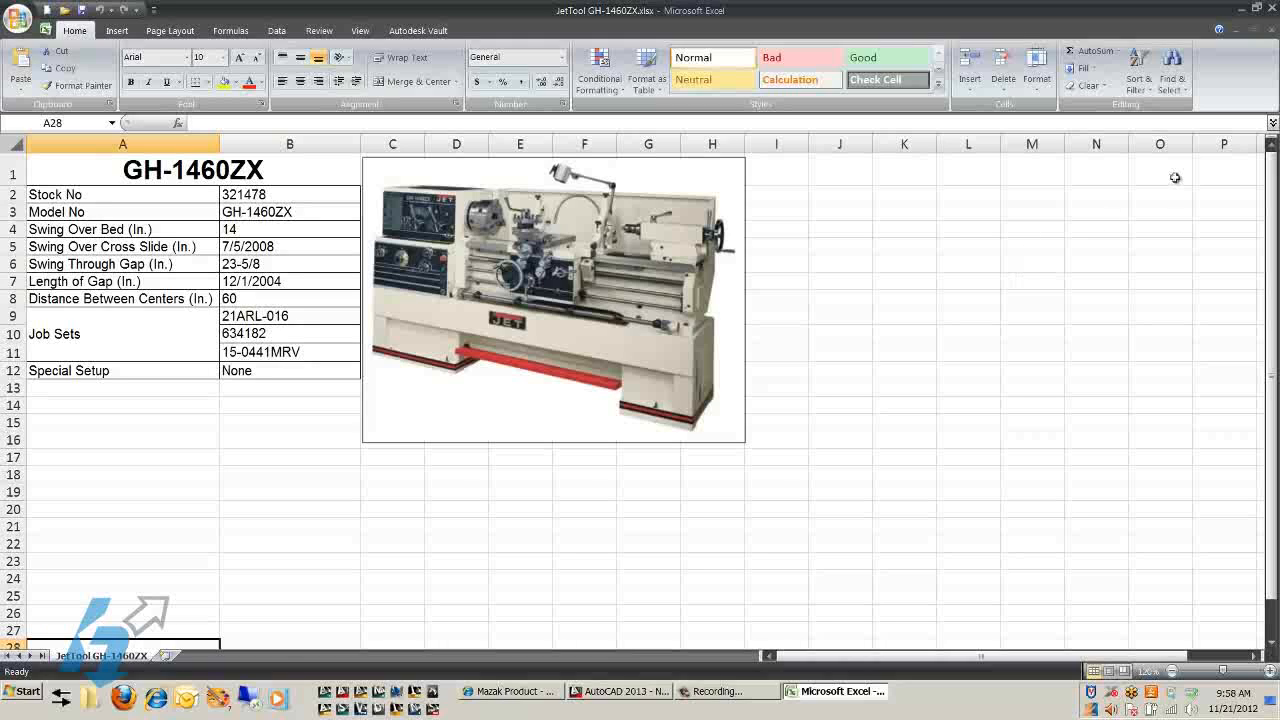
pyautogui.moveTo(640, 695)
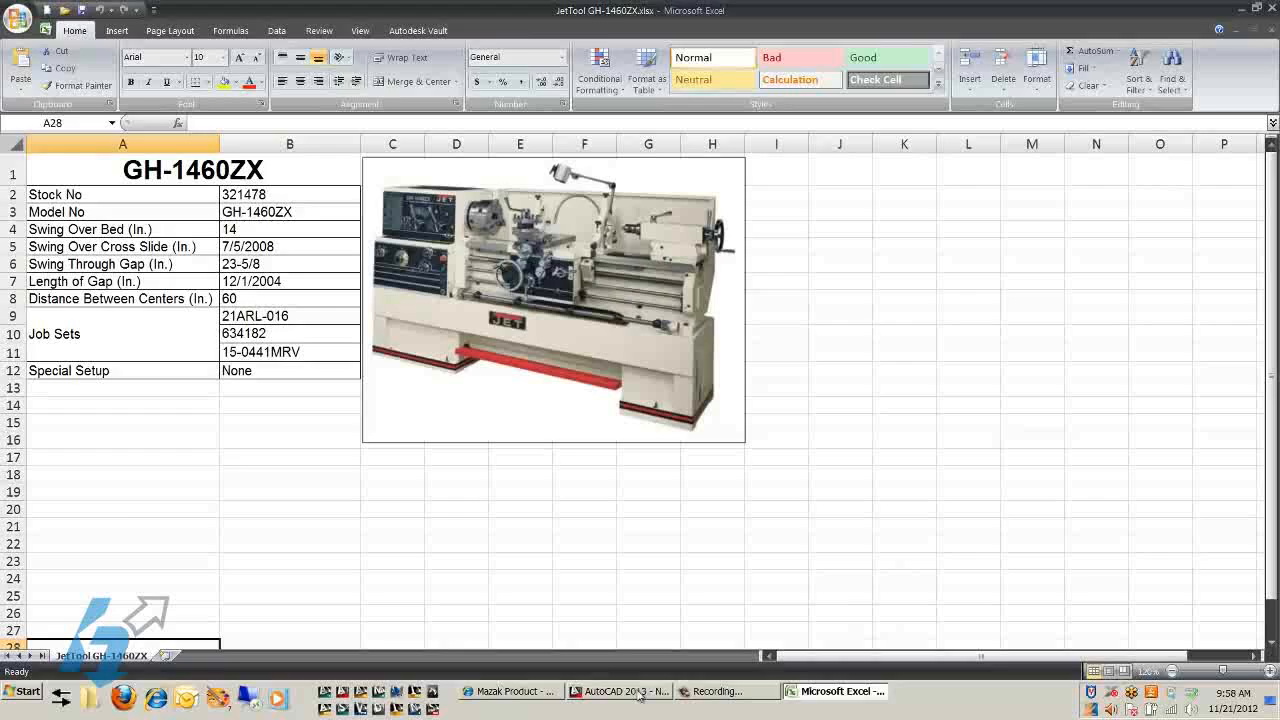
# Review the JetTool GH-1460ZX spreadsheet in Excel, then switch back to AutoCAD
pyautogui.click(618, 691)
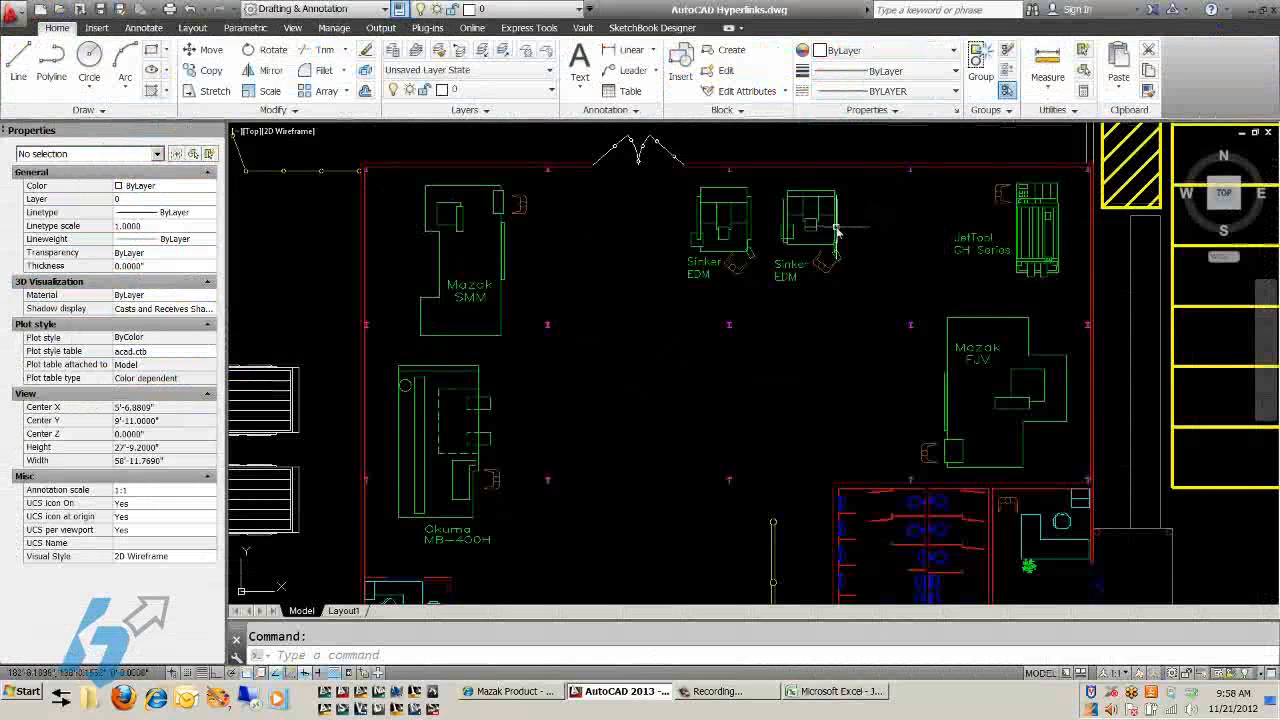
# Open the EDAF3 - No link block in the Block Editor and open its hyperlink file browser
pyautogui.click(810, 220)
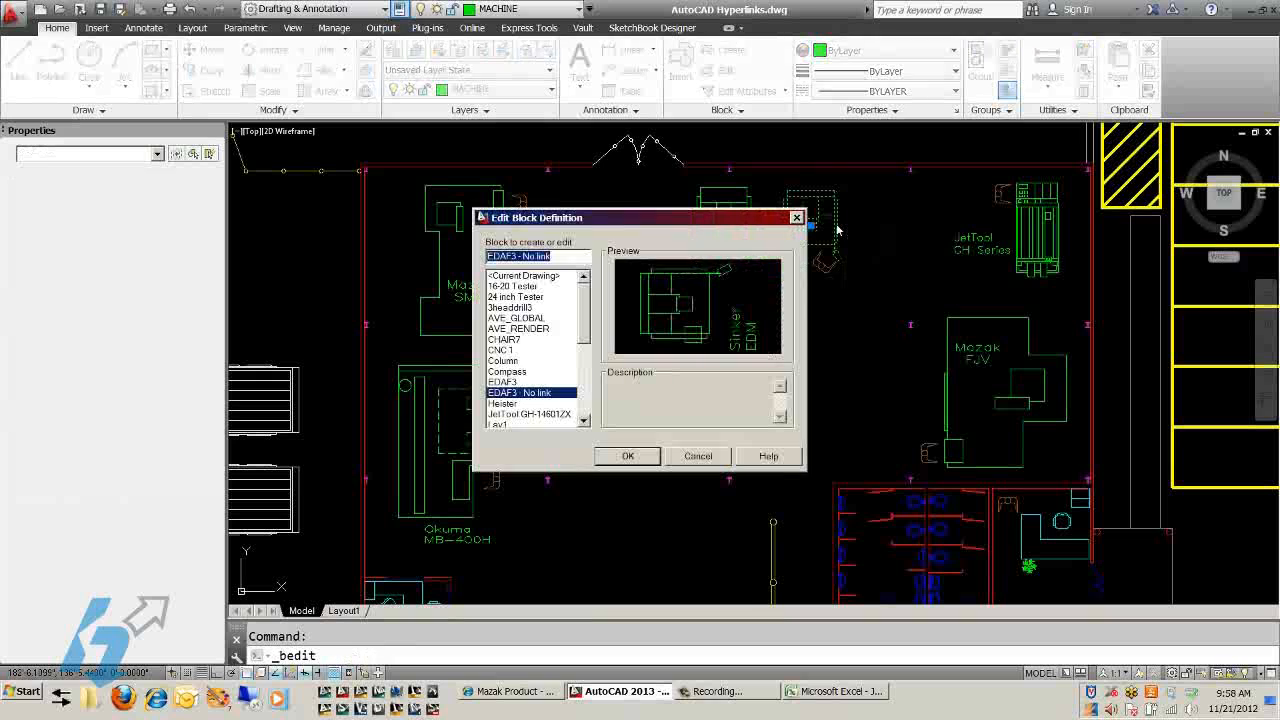
pyautogui.click(627, 456)
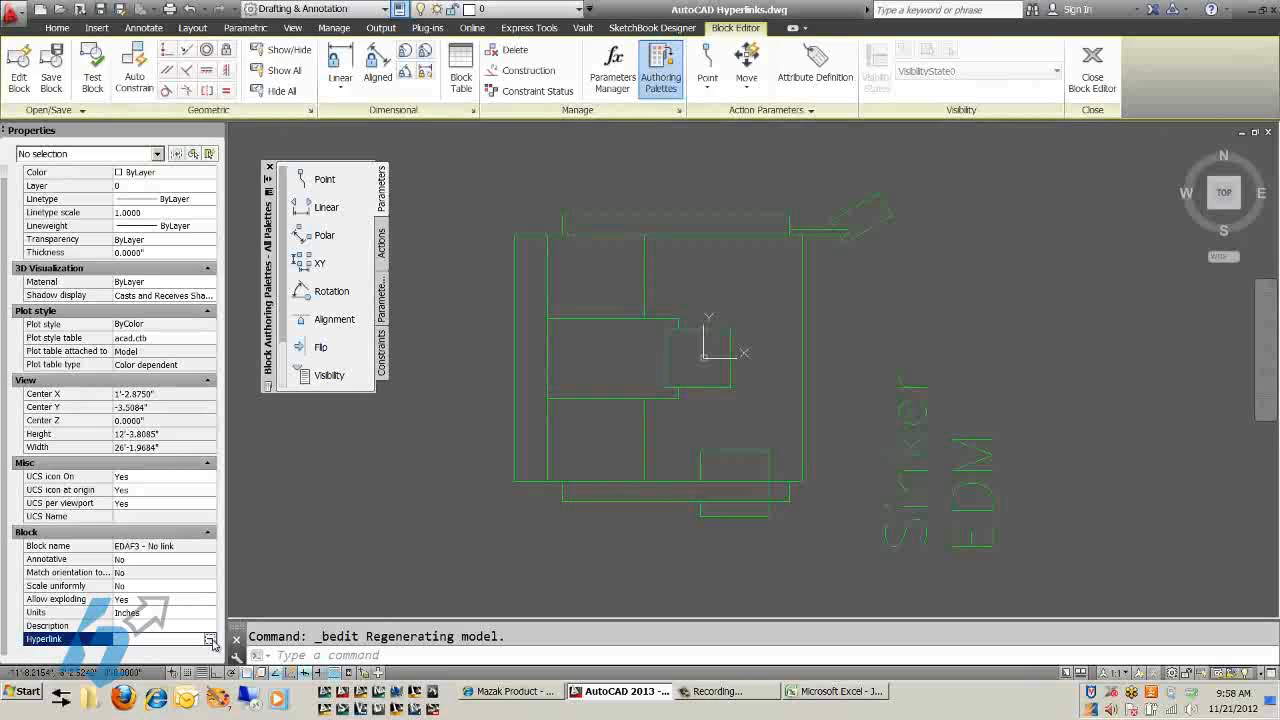
pyautogui.click(210, 638)
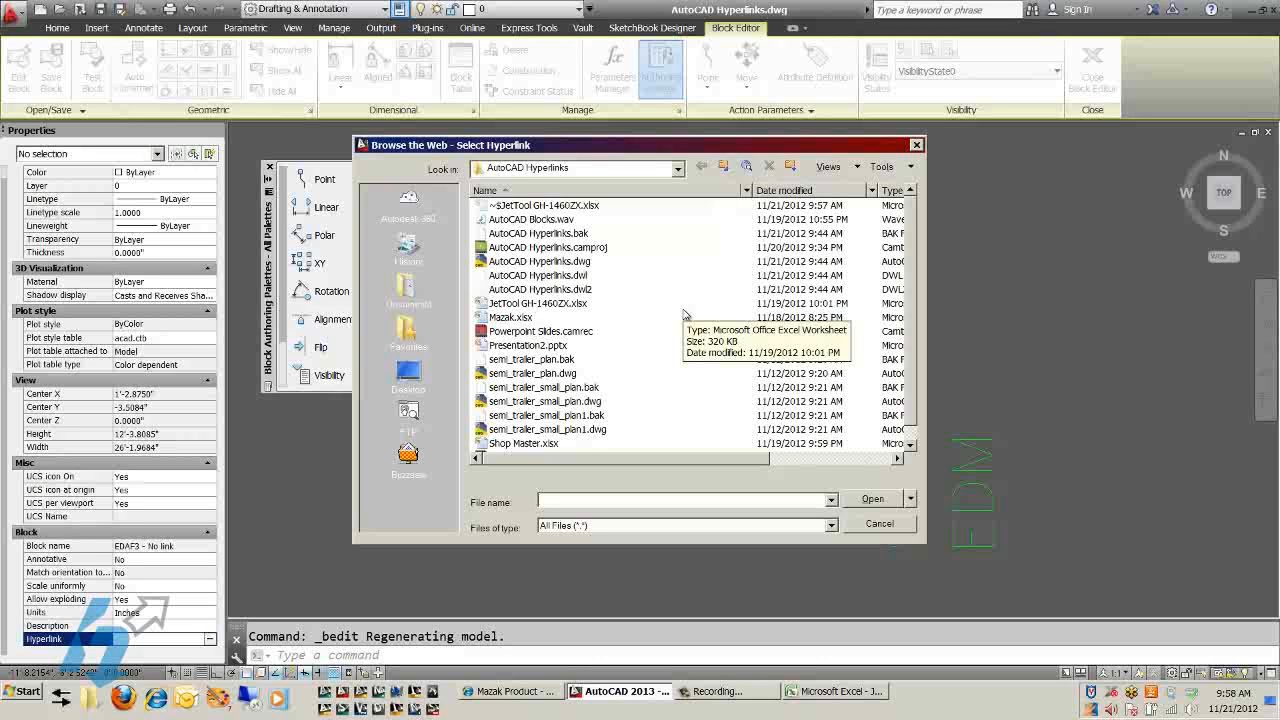
pyautogui.moveTo(563, 318)
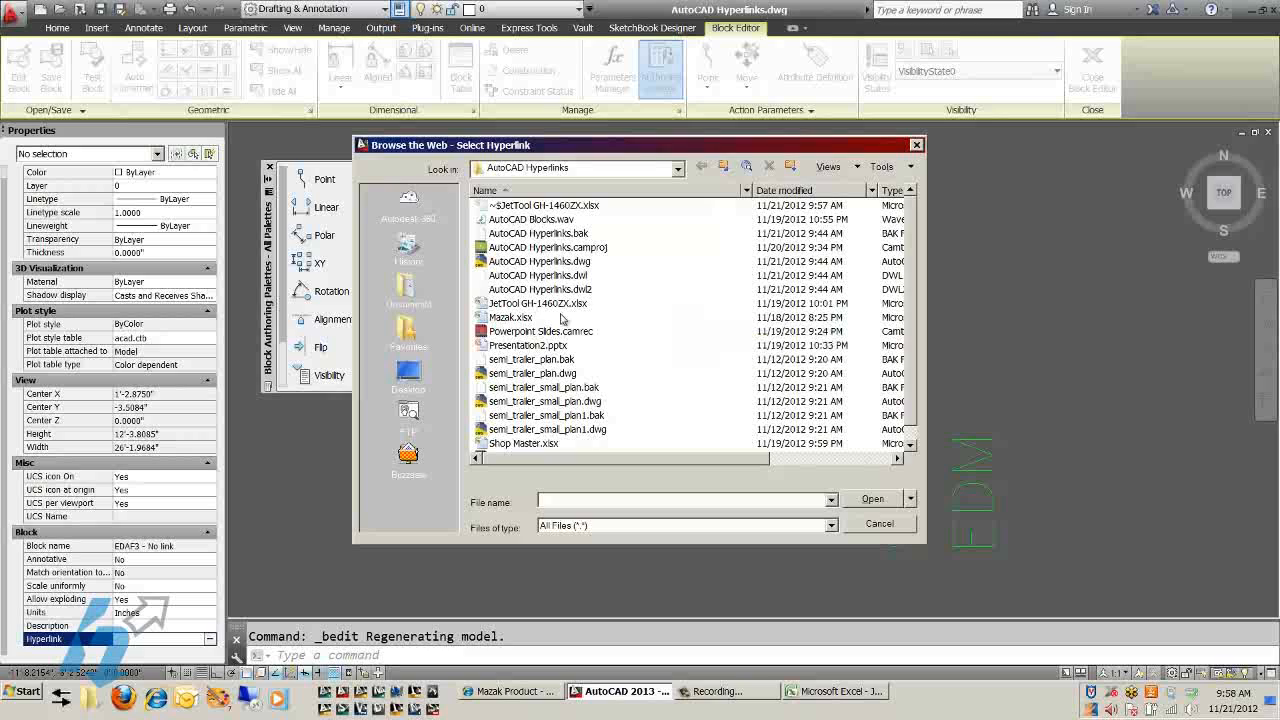
# Choose Shop Master.xlsx as the Sinker EDM block's hyperlink file
pyautogui.click(538, 303)
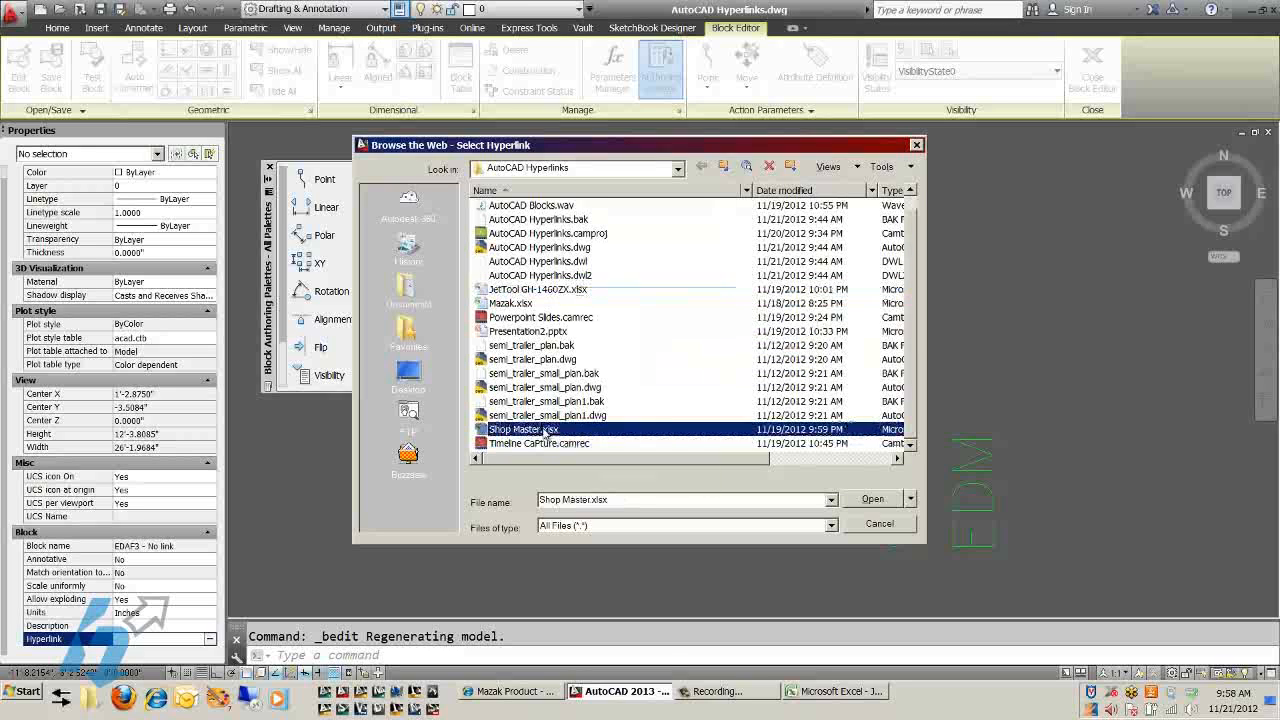
pyautogui.moveTo(663, 432)
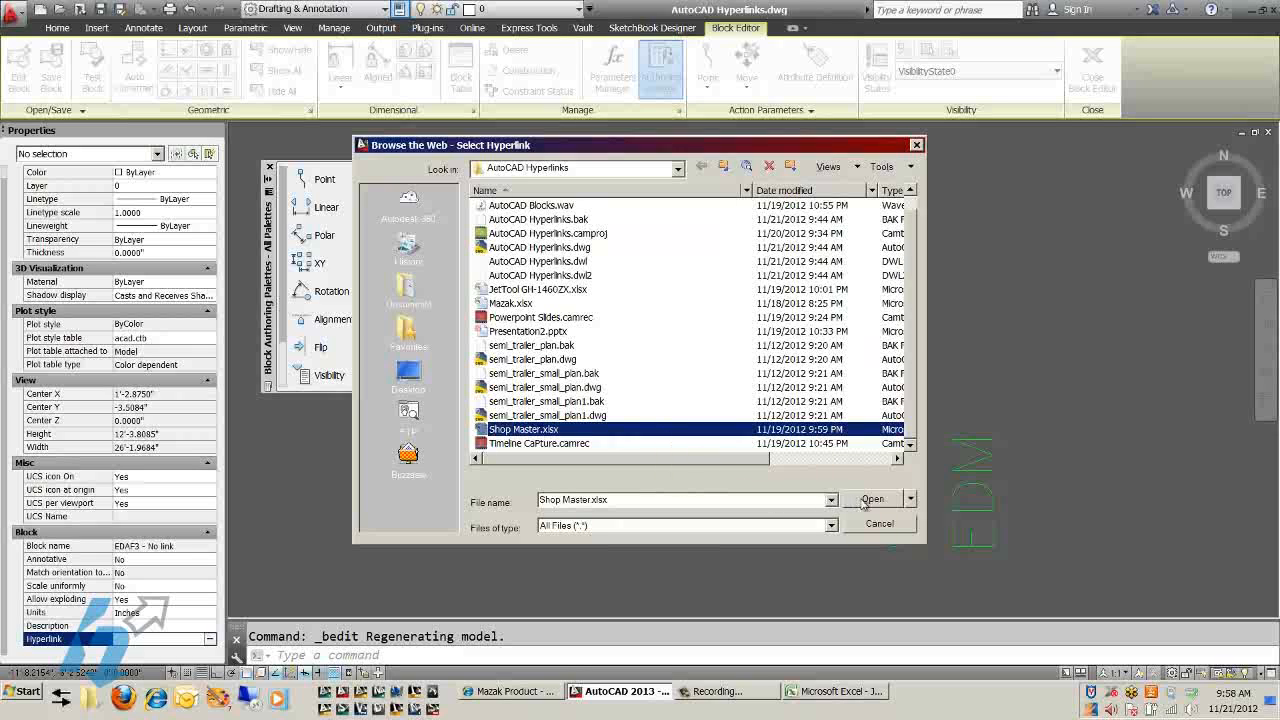
pyautogui.click(872, 499)
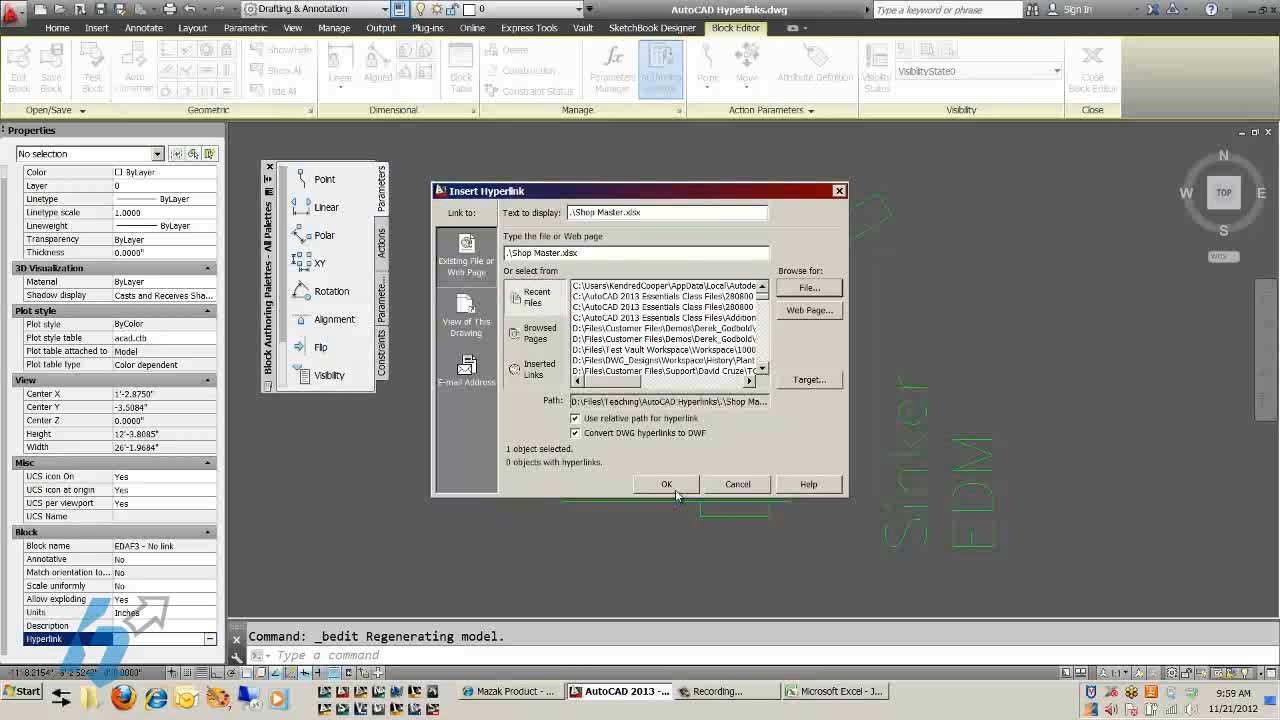
# Link Sinker EDM to Shop Master.xlsx, close the Block Editor, and test the link opens Excel
pyautogui.click(666, 484)
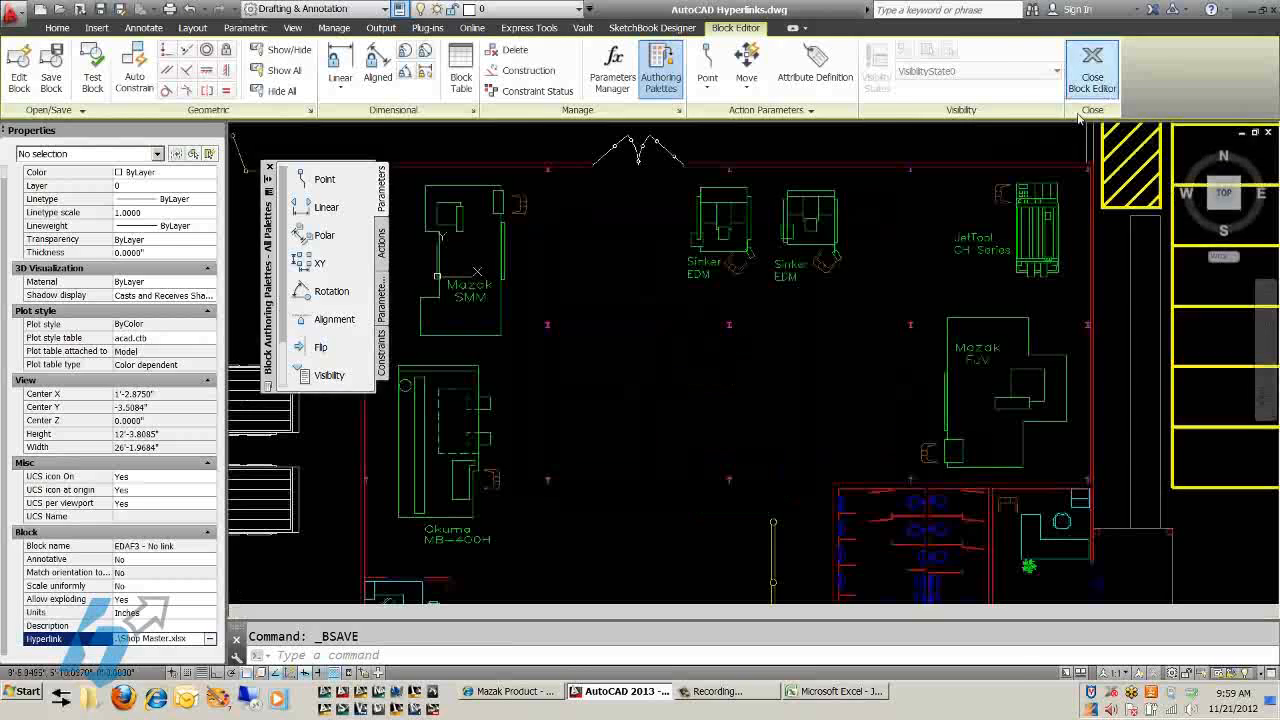
pyautogui.click(1092, 65)
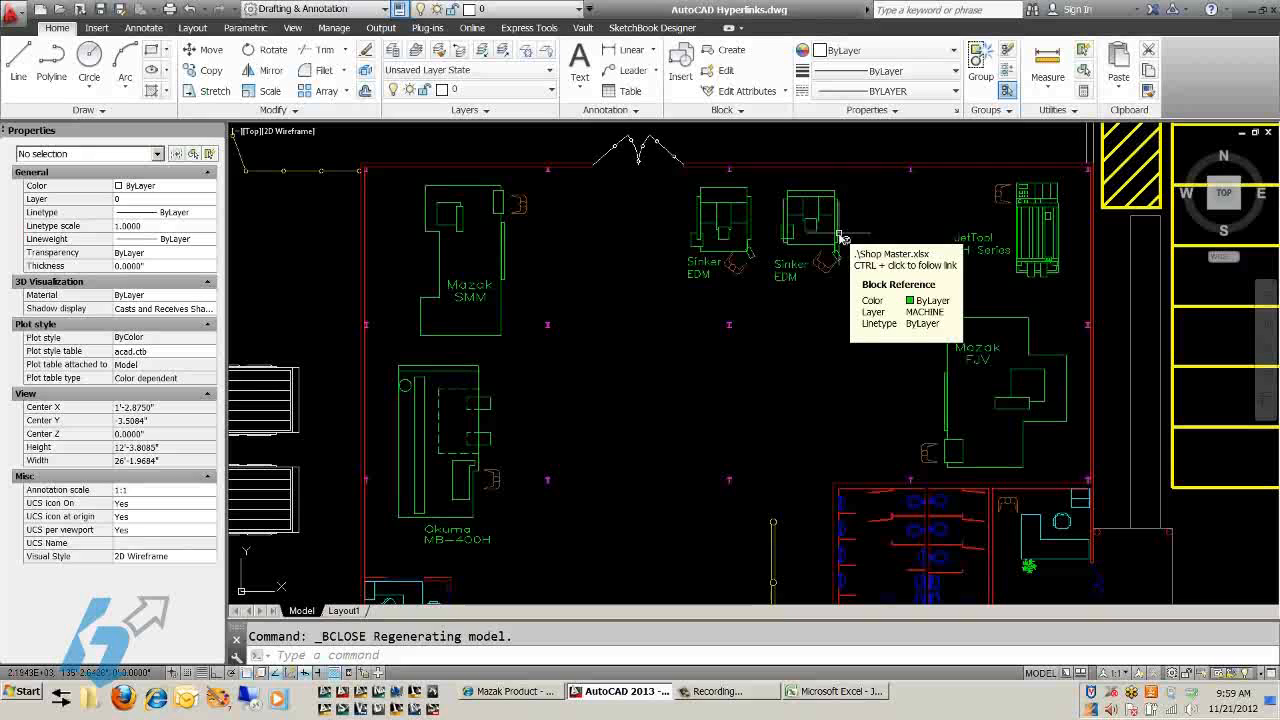
pyautogui.click(836, 691)
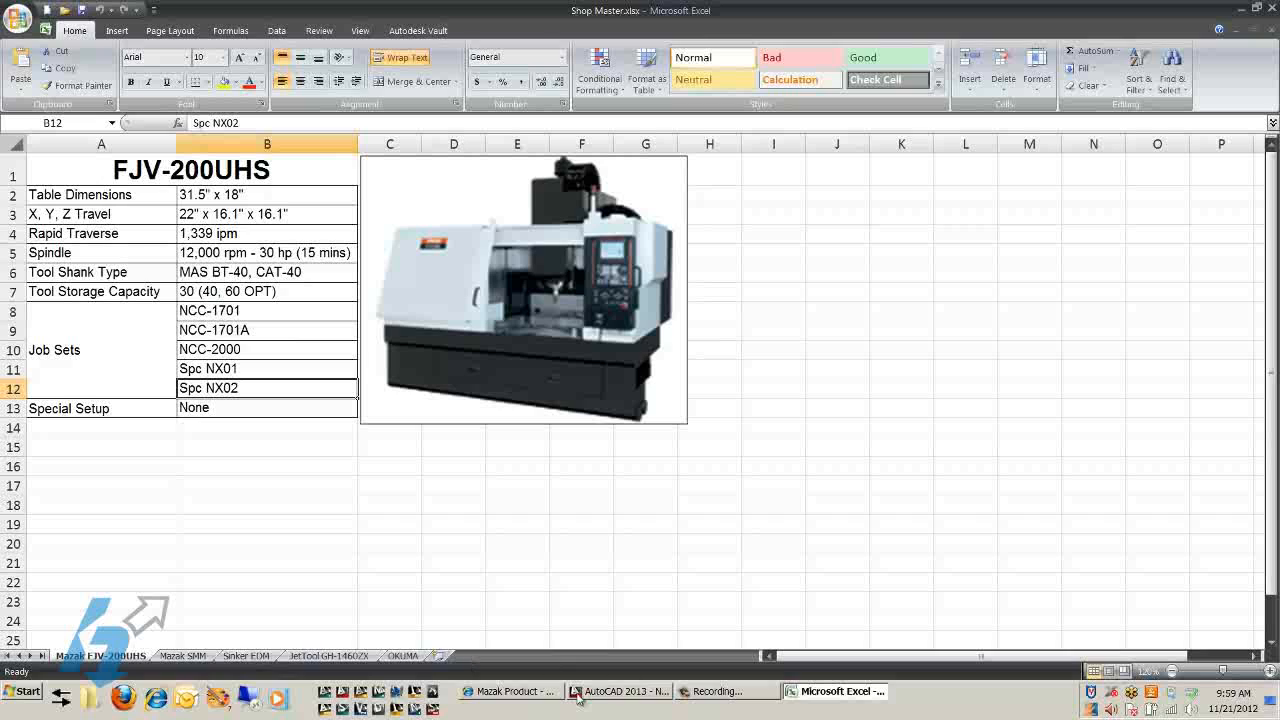
pyautogui.click(618, 691)
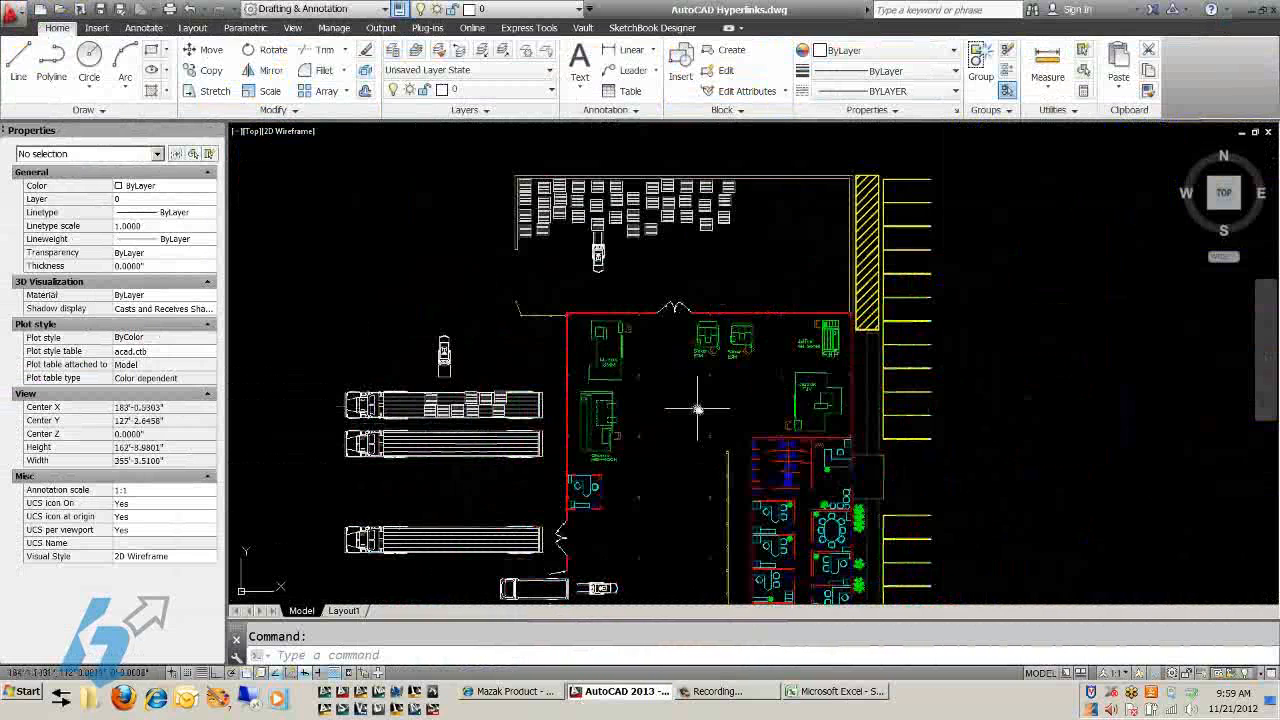